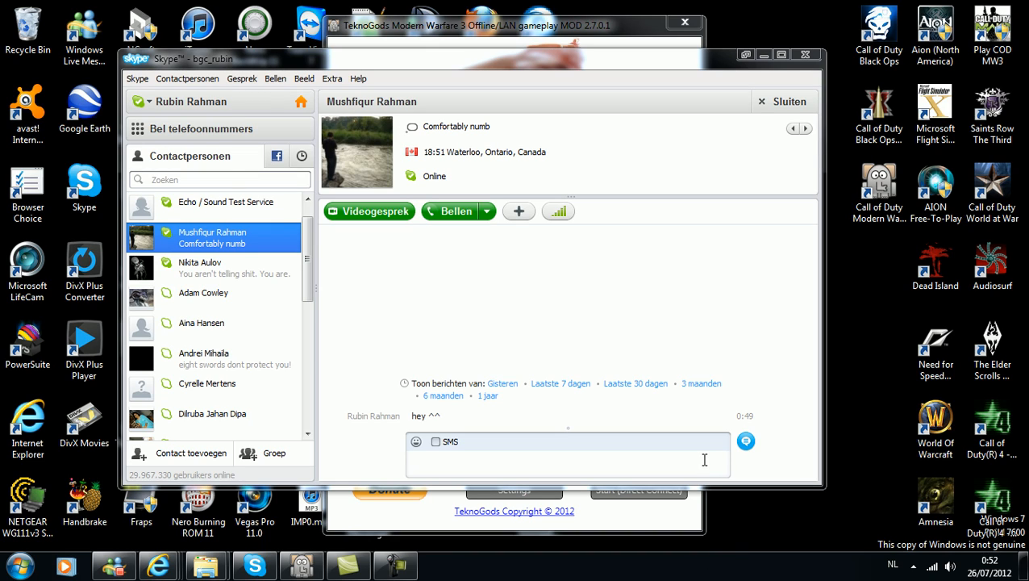
pyautogui.moveTo(671, 170)
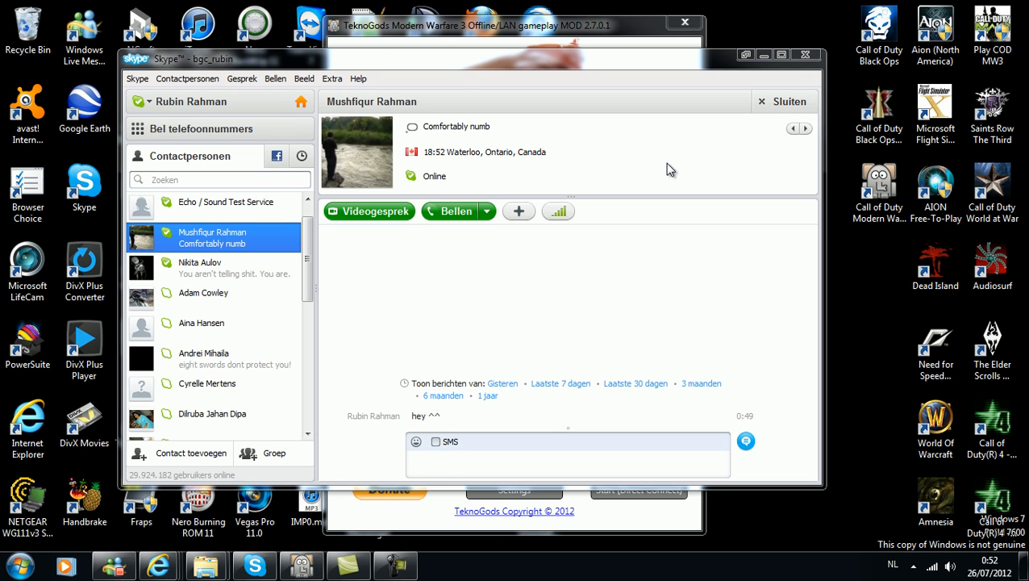
pyautogui.moveTo(762, 67)
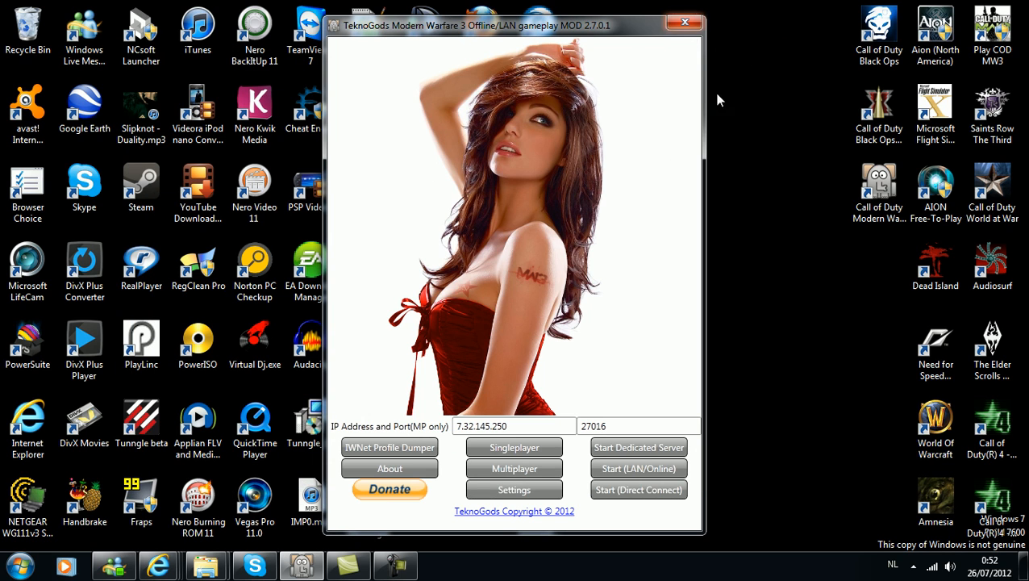
# - Bring up the Computer view listing the local hard disks and removable drives
pyautogui.click(684, 23)
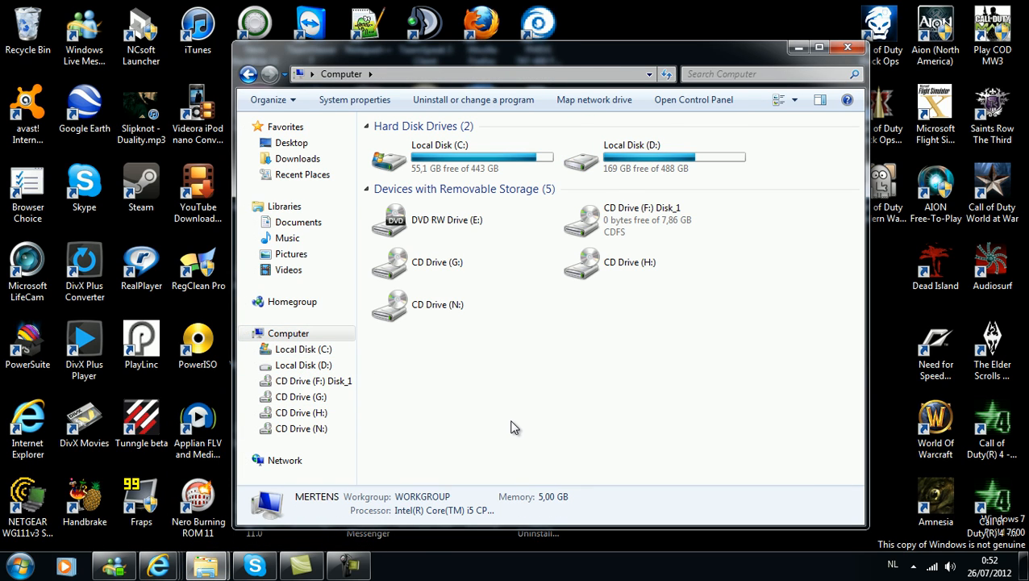
pyautogui.moveTo(523, 408)
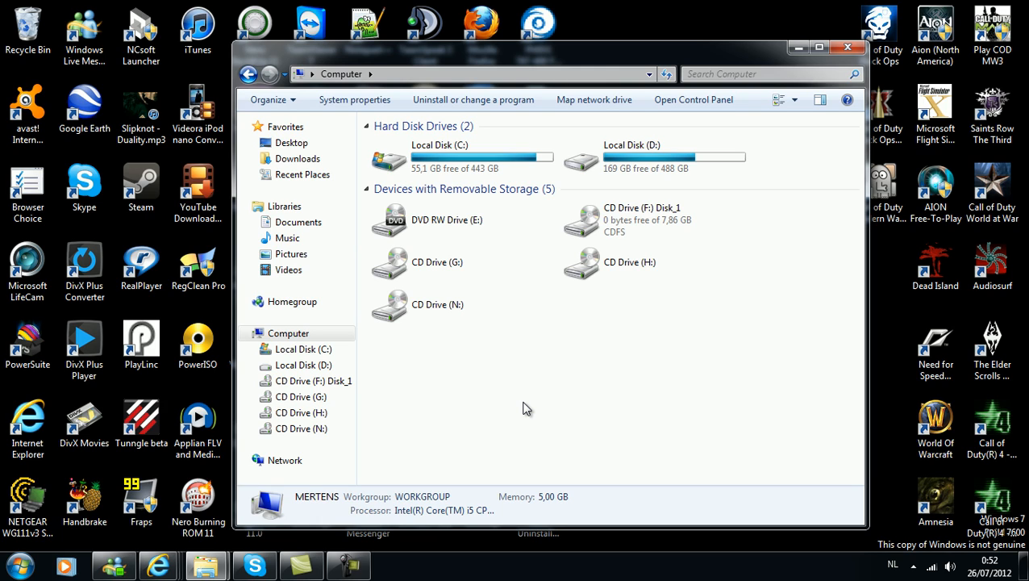
pyautogui.moveTo(526, 416)
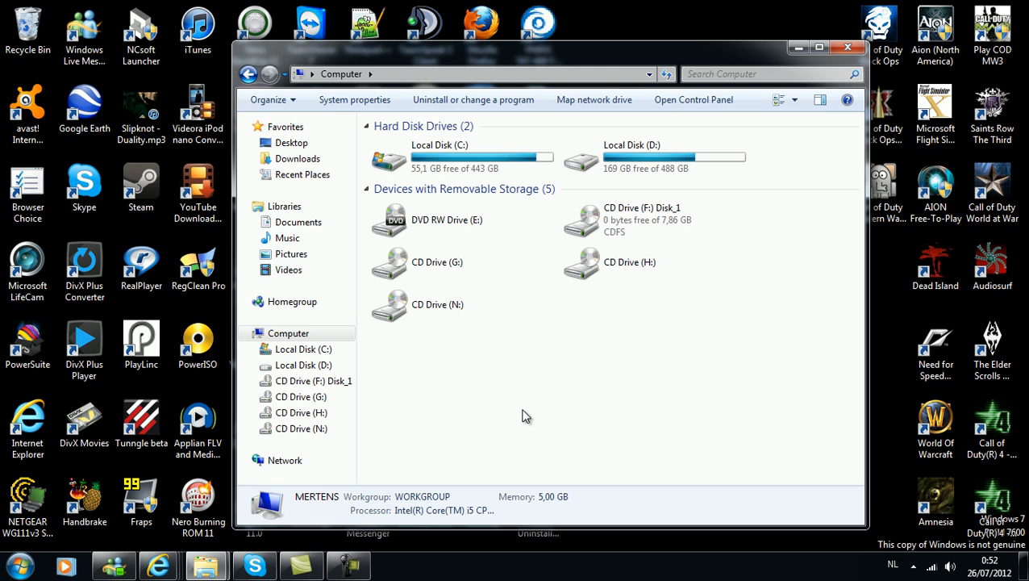
pyautogui.moveTo(537, 410)
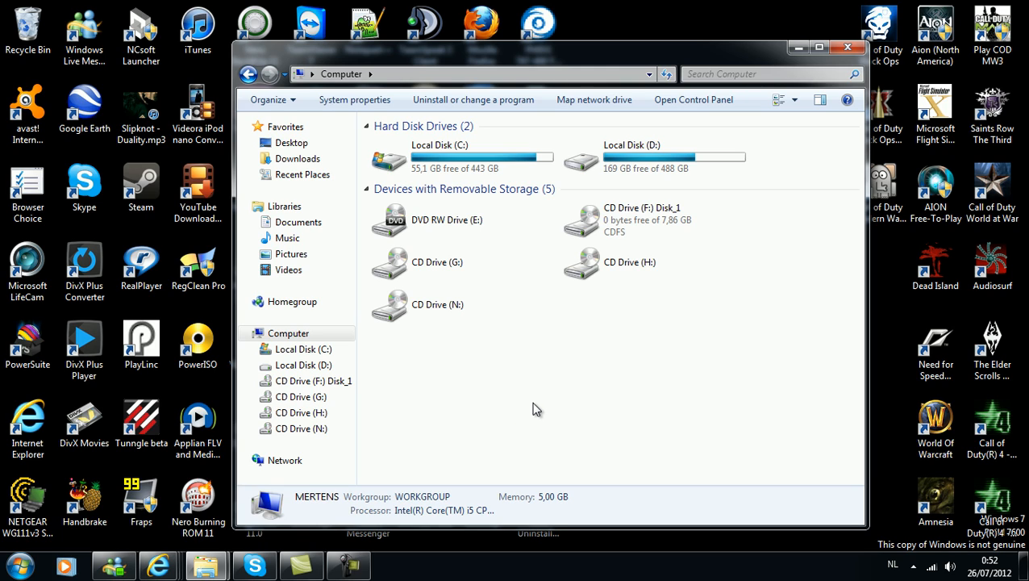
pyautogui.moveTo(637, 334)
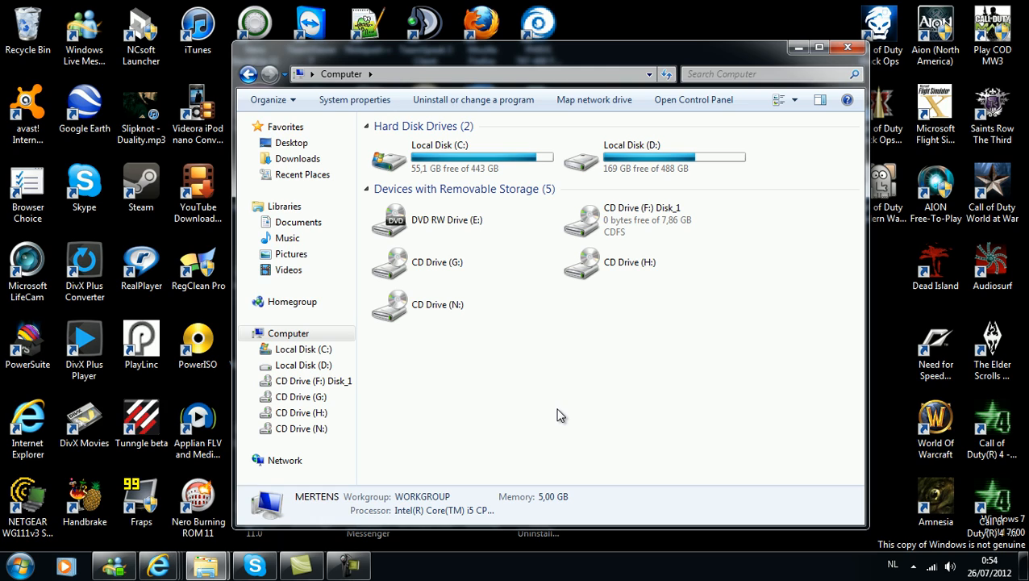
pyautogui.moveTo(853, 74)
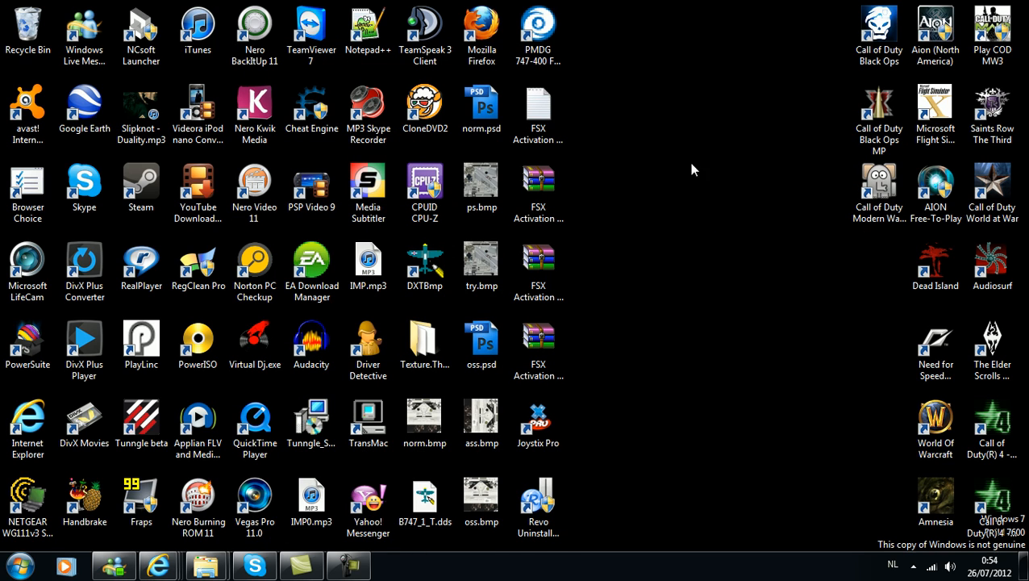
# - Select a desktop file icon, then clear the selection on empty desktop
pyautogui.click(538, 271)
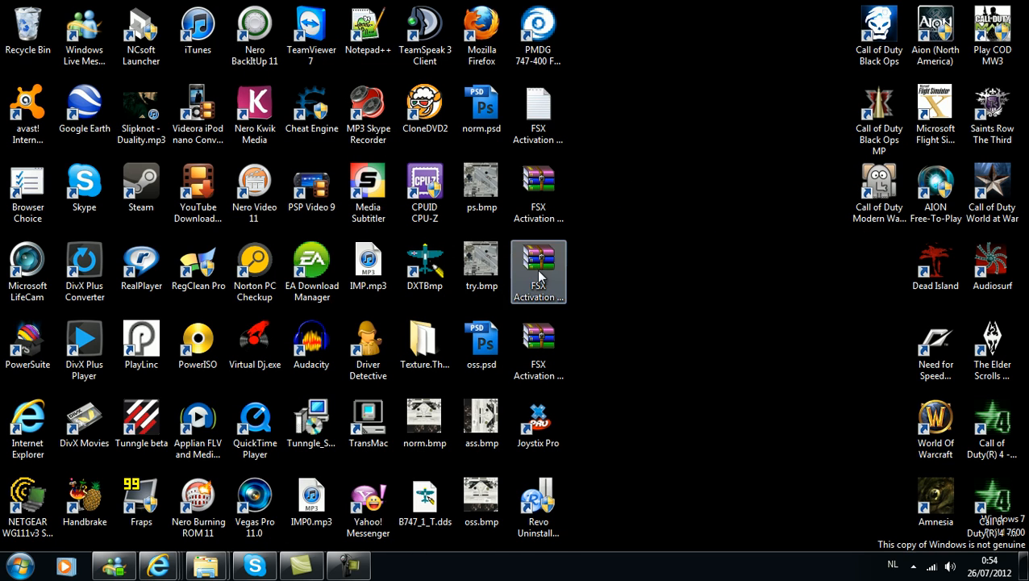
pyautogui.click(613, 267)
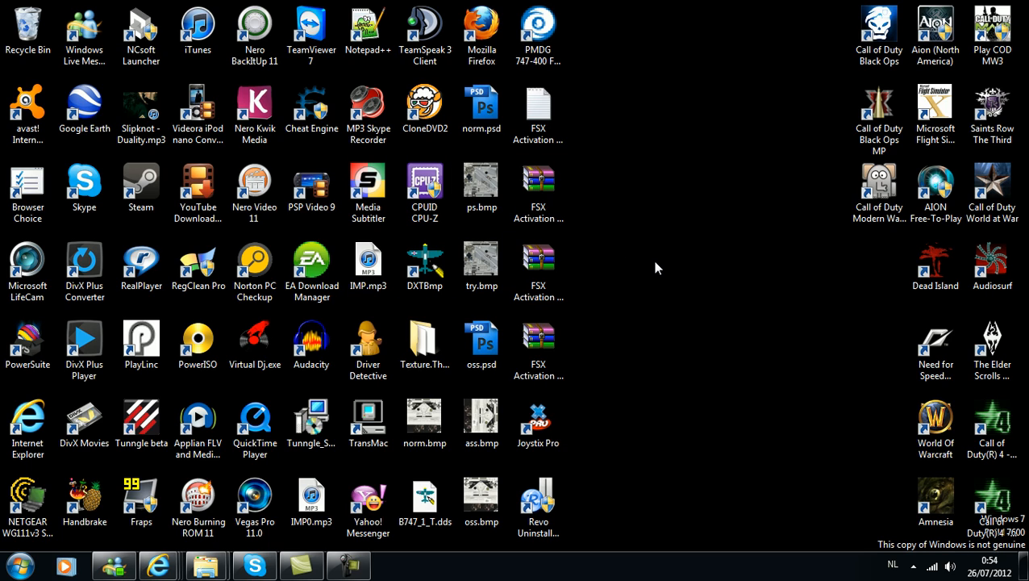
pyautogui.moveTo(640, 204)
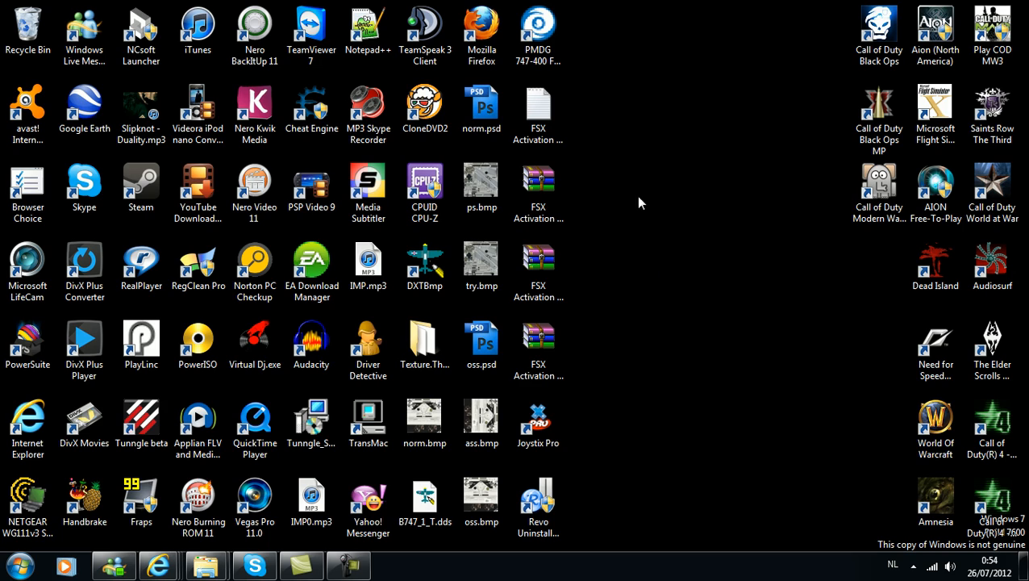
pyautogui.moveTo(619, 161)
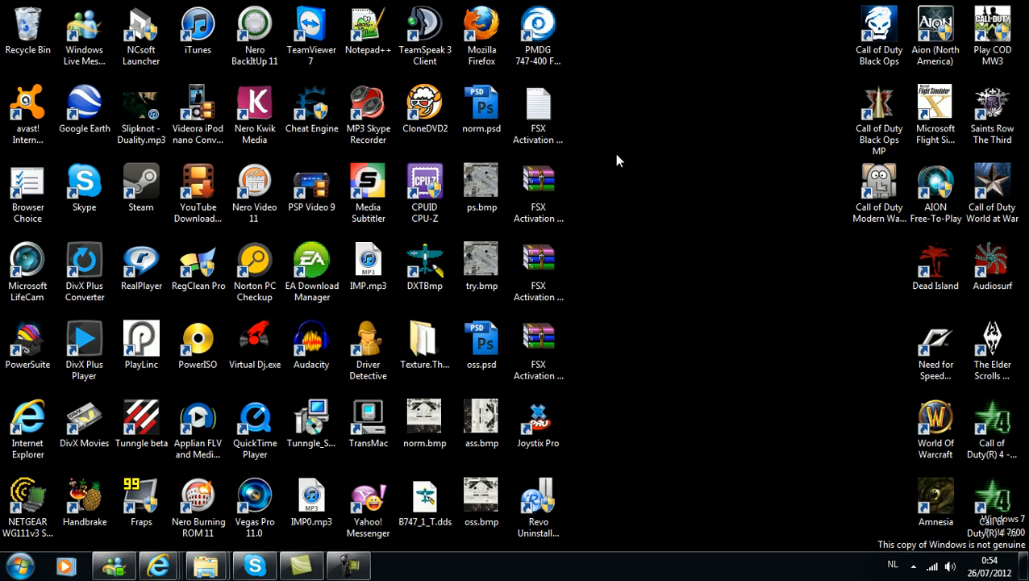
pyautogui.moveTo(616, 197)
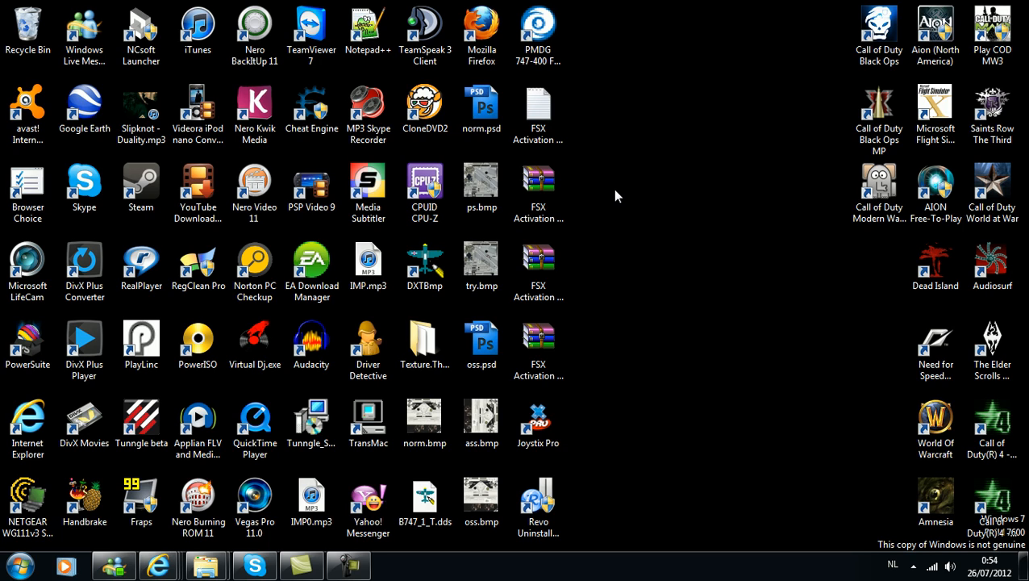
pyautogui.moveTo(621, 279)
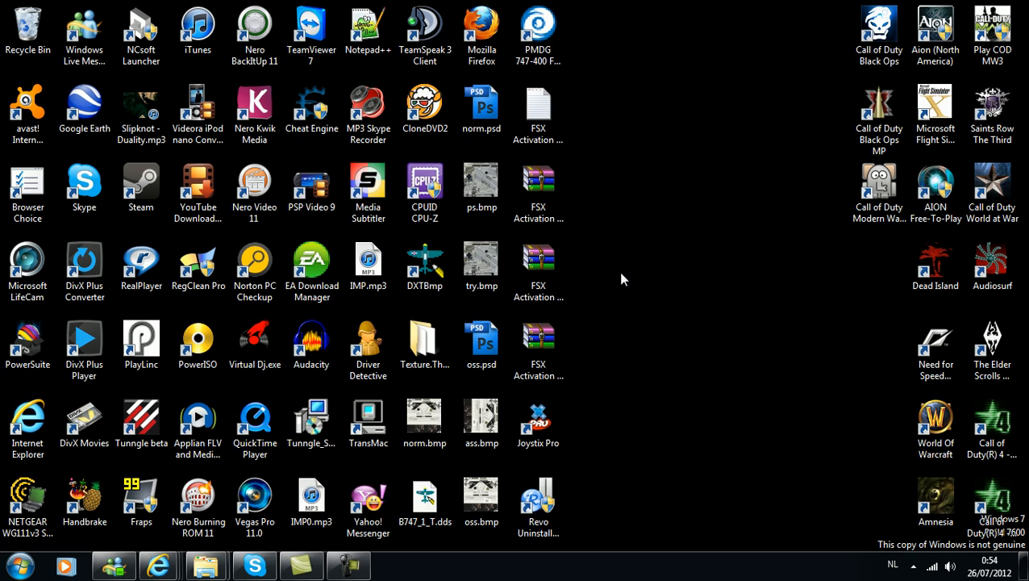
pyautogui.moveTo(633, 294)
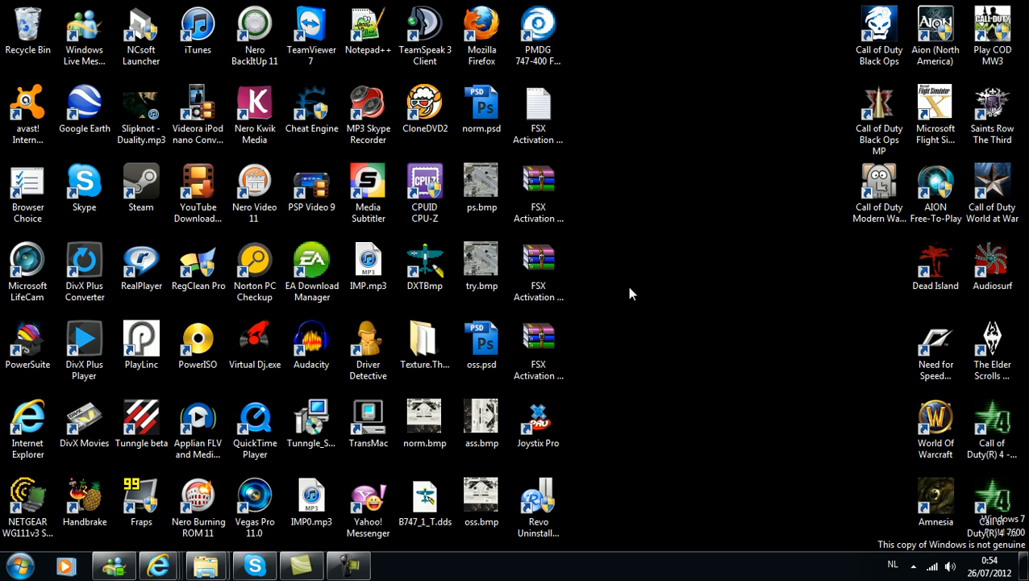
pyautogui.moveTo(633, 316)
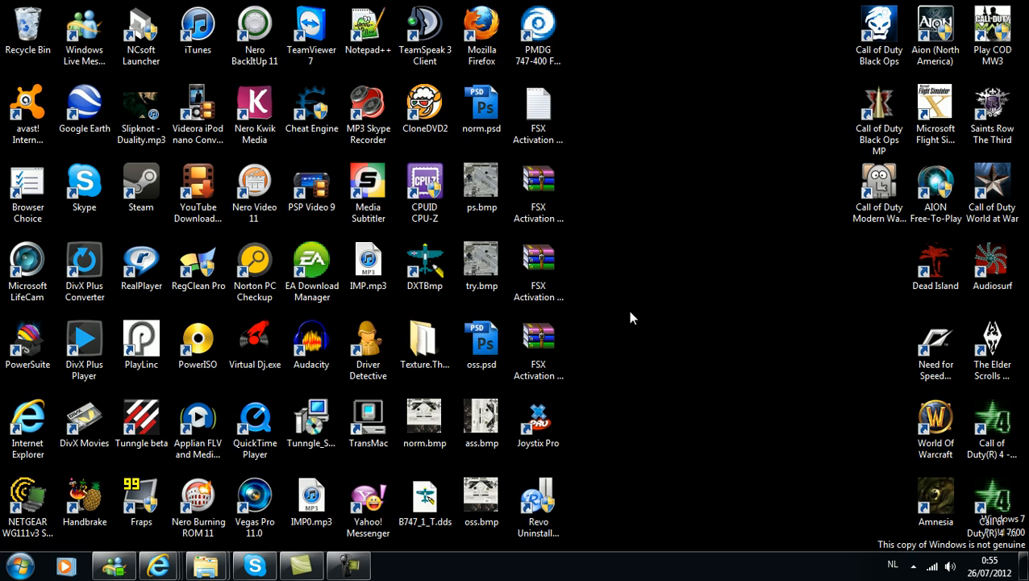
pyautogui.moveTo(670, 258)
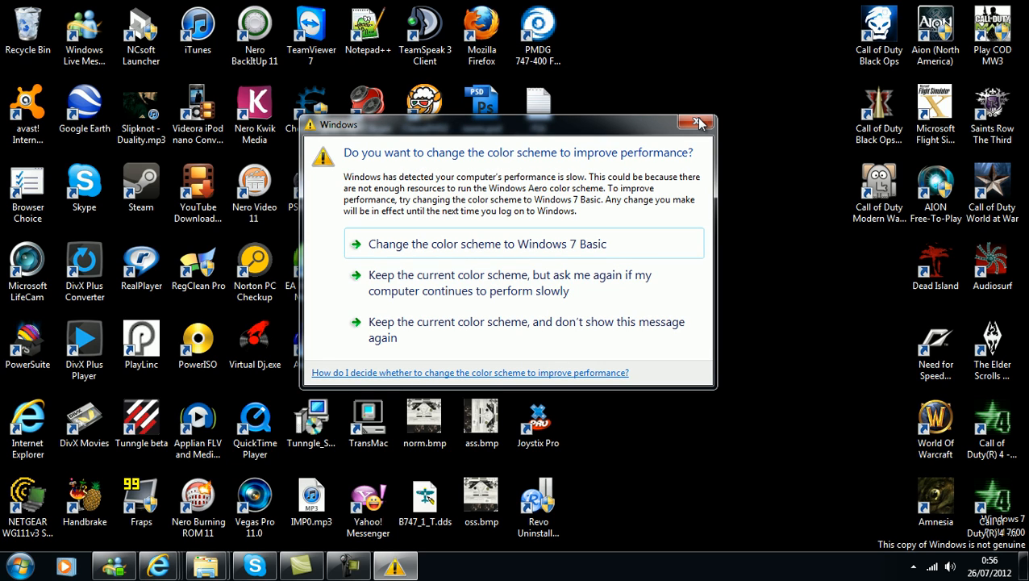
# - Close the Windows colour-scheme performance prompt covering the desktop
pyautogui.click(697, 122)
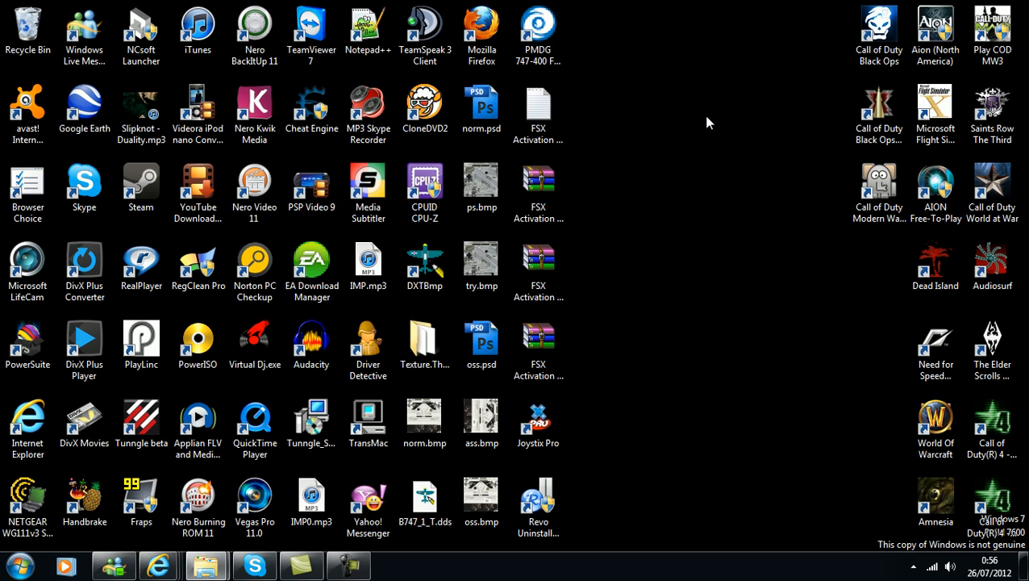
pyautogui.moveTo(652, 384)
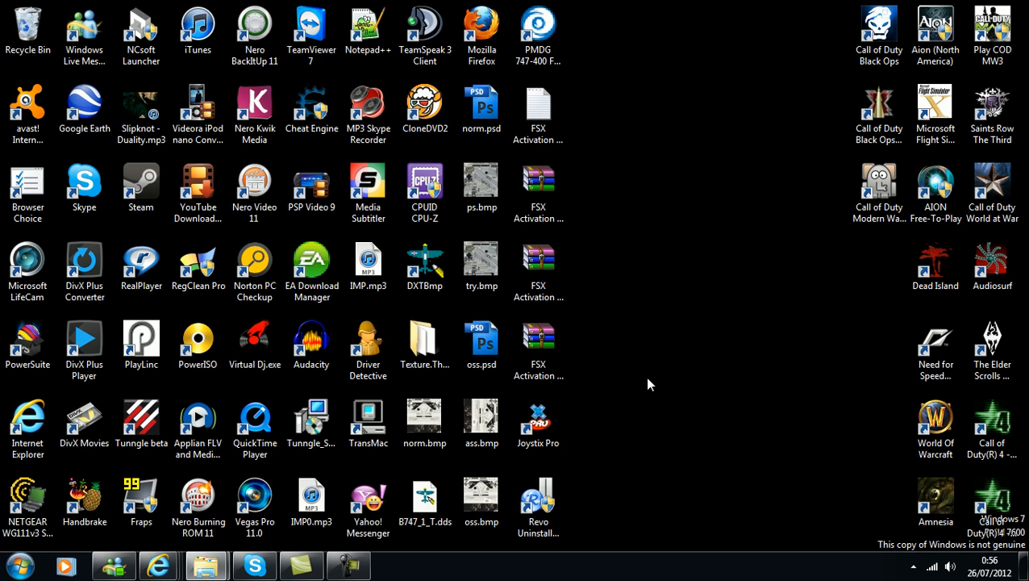
pyautogui.moveTo(667, 413)
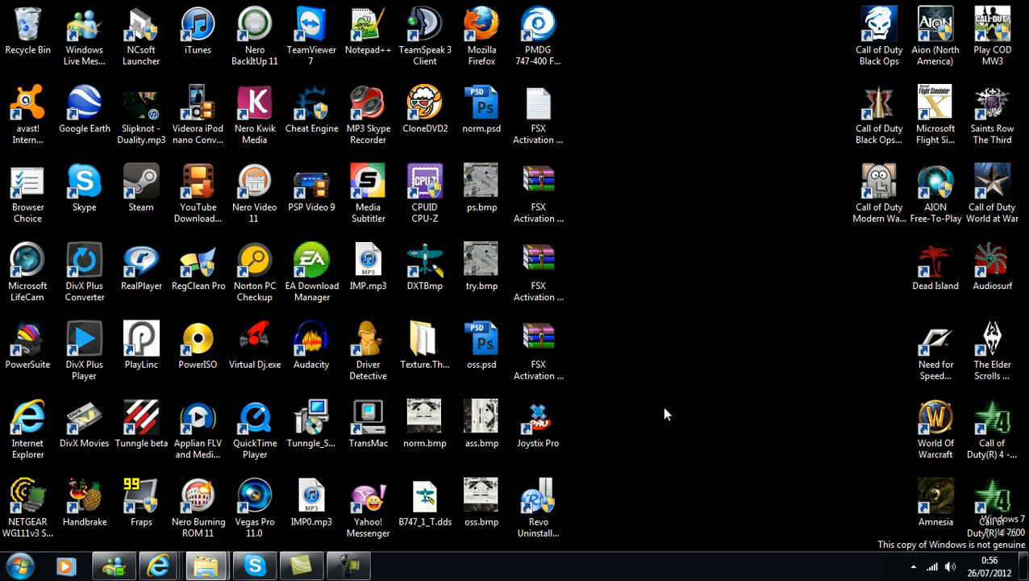
pyautogui.moveTo(907, 300)
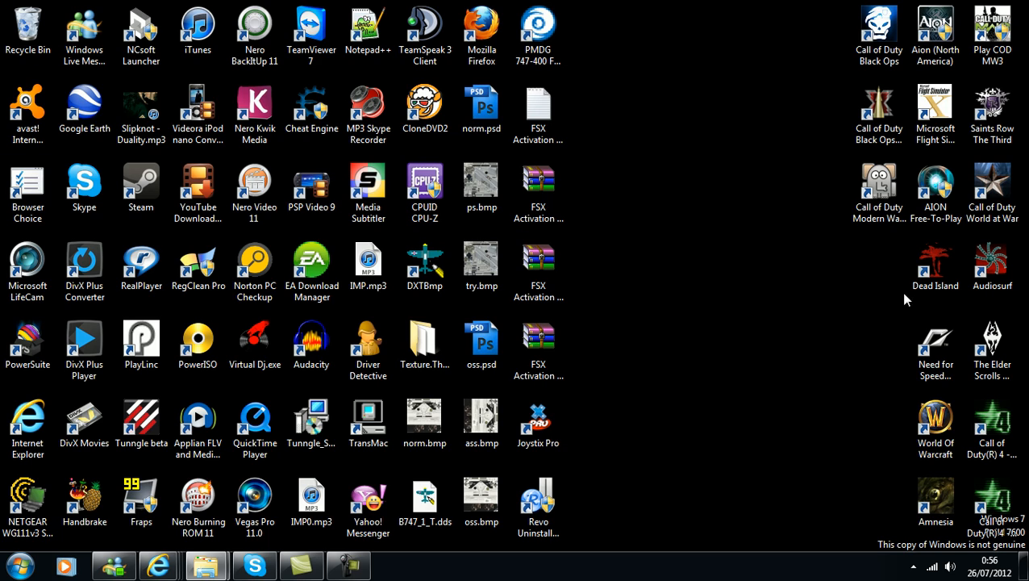
pyautogui.moveTo(766, 288)
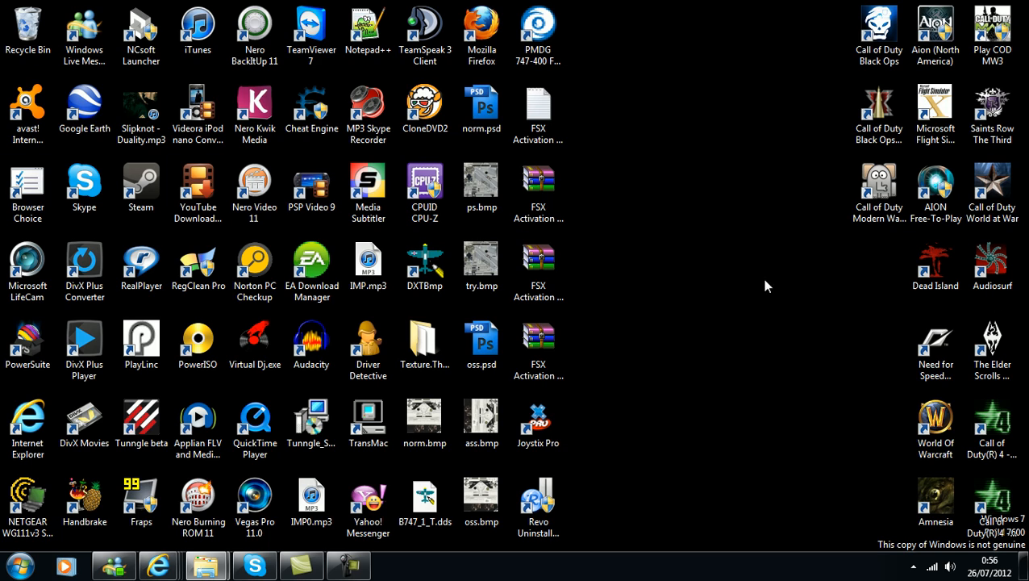
pyautogui.moveTo(492, 239)
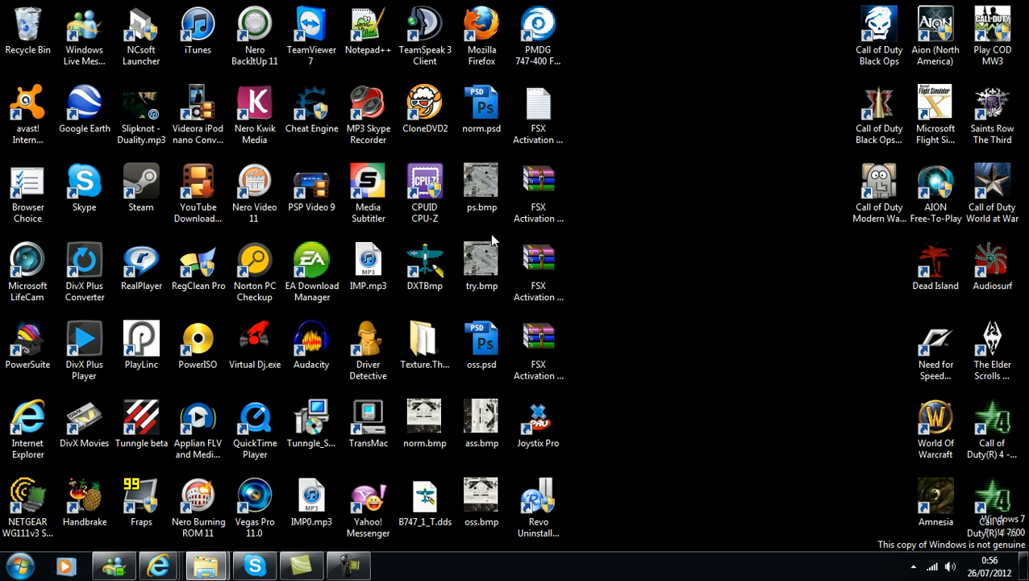
pyautogui.moveTo(607, 272)
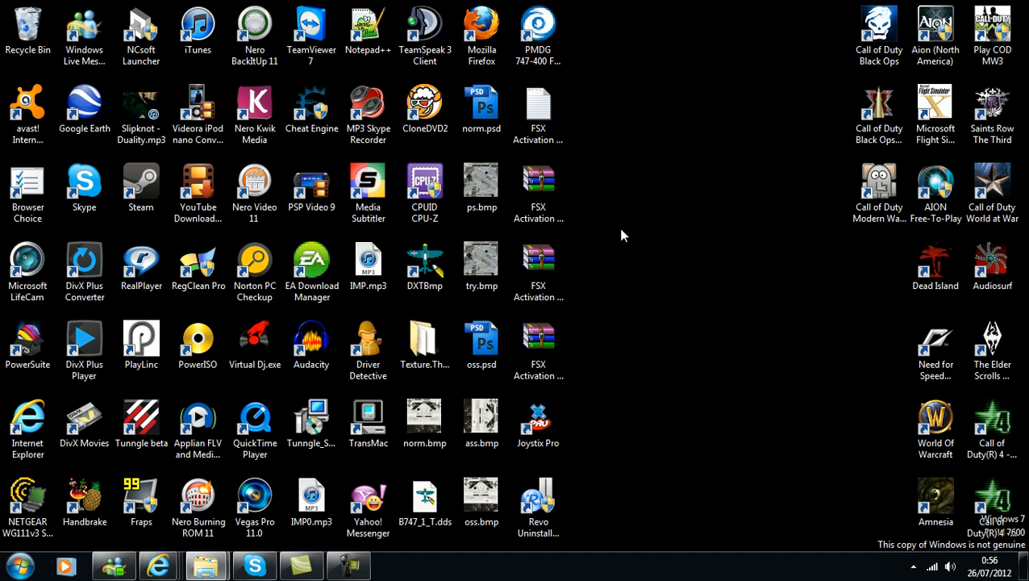
pyautogui.moveTo(95, 473)
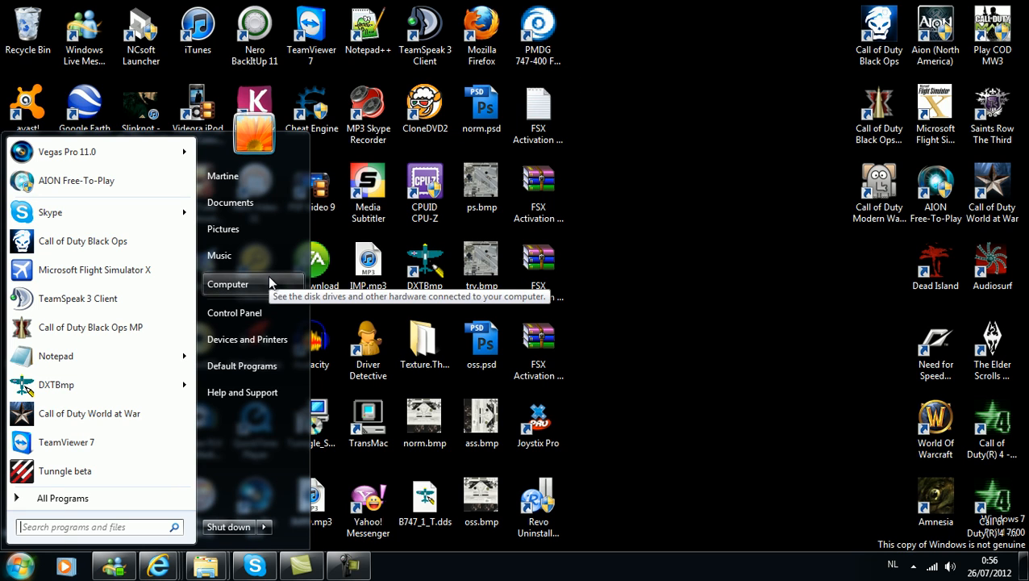
# - Choose Computer from the Start menu to list the drives
pyautogui.click(227, 284)
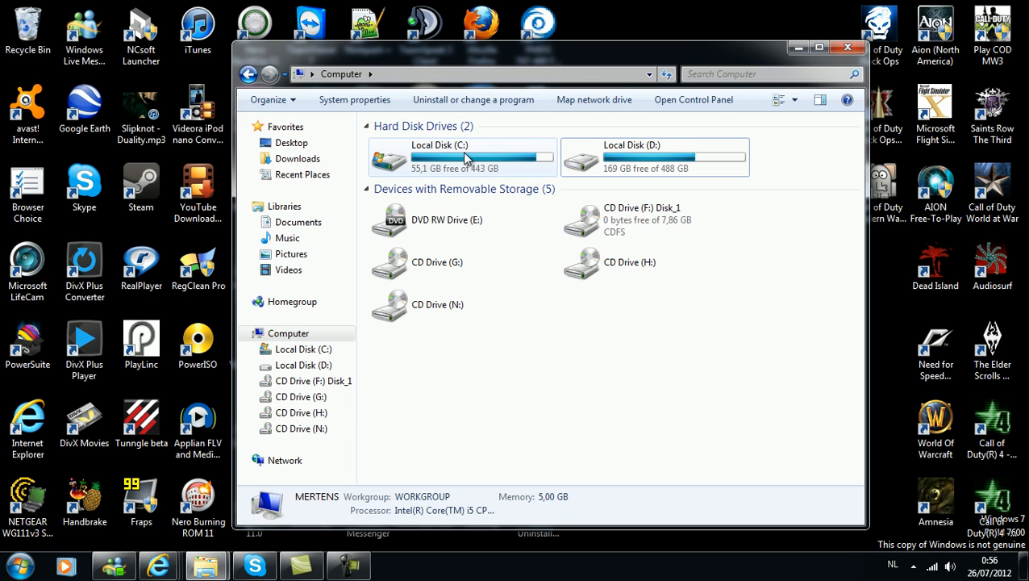
pyautogui.doubleClick(439, 157)
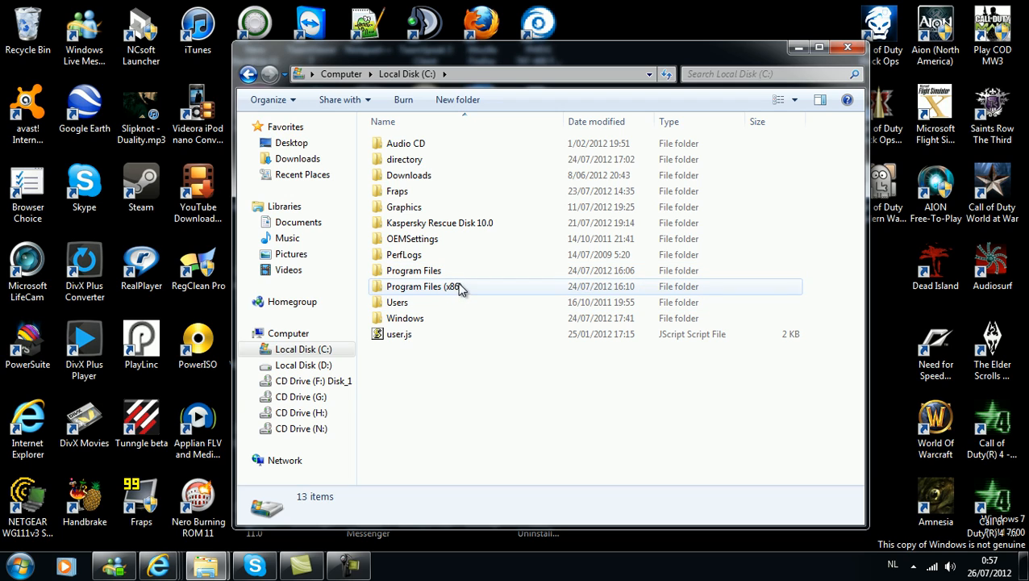
pyautogui.moveTo(403, 304)
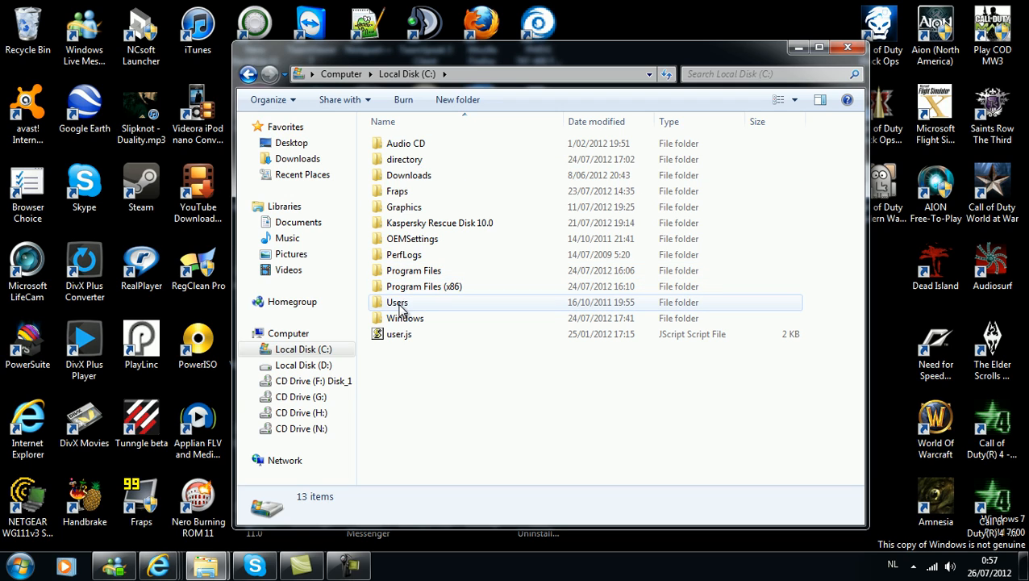
pyautogui.moveTo(419, 312)
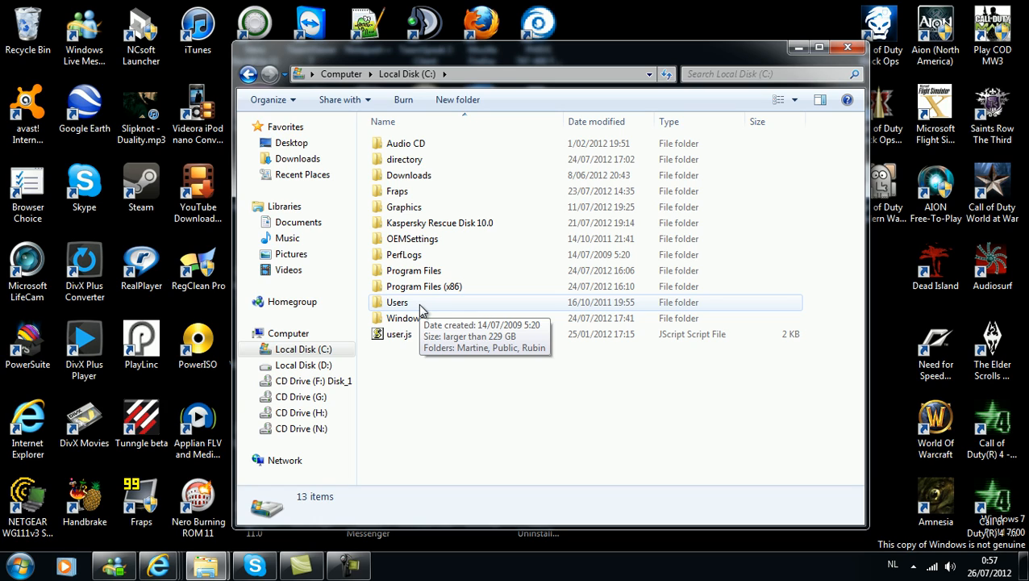
# - Go into the Users folder on Local Disk (C:), showing Public and UpdatusUser among four folders
pyautogui.doubleClick(396, 302)
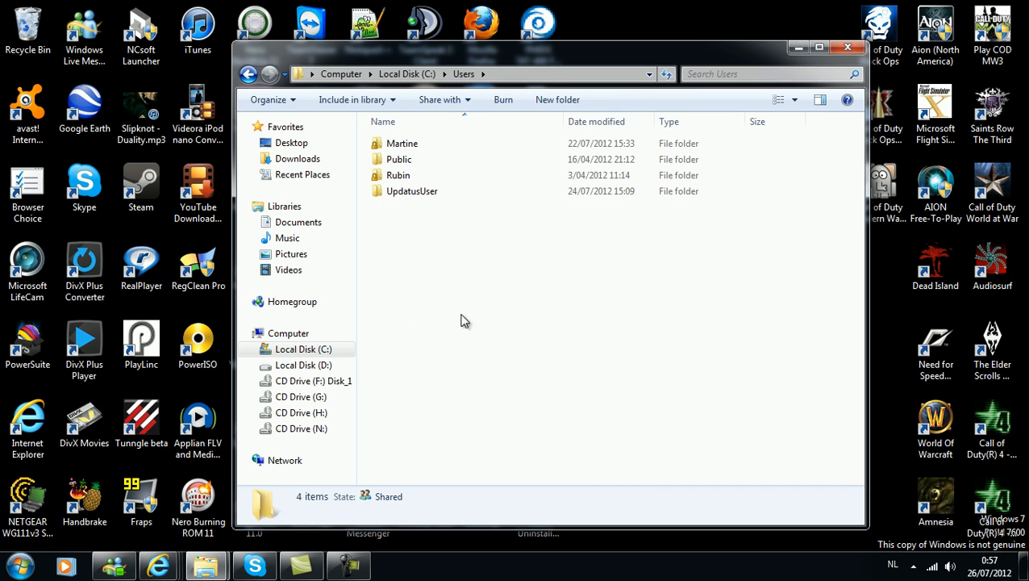
pyautogui.moveTo(450, 190)
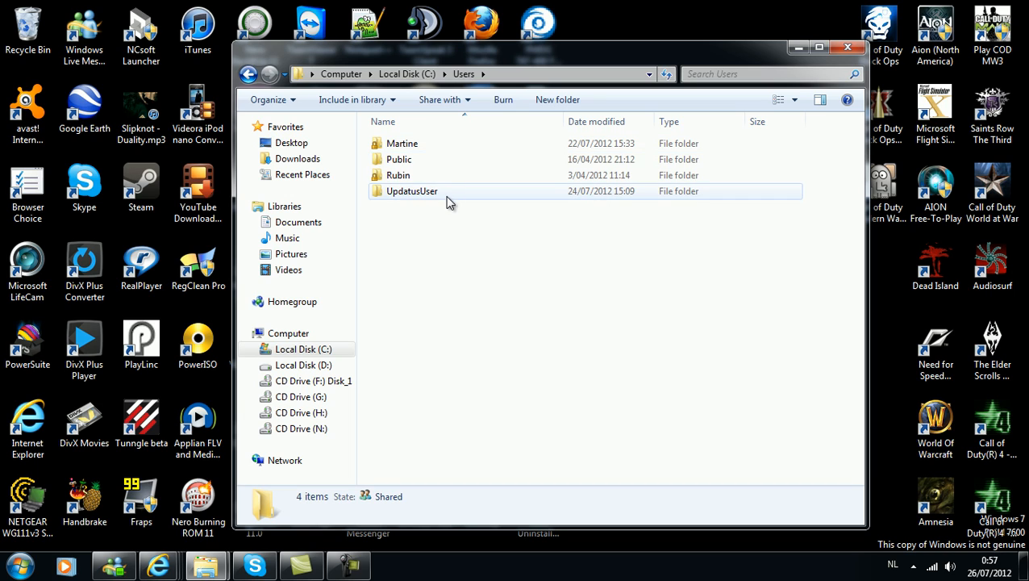
pyautogui.moveTo(411, 146)
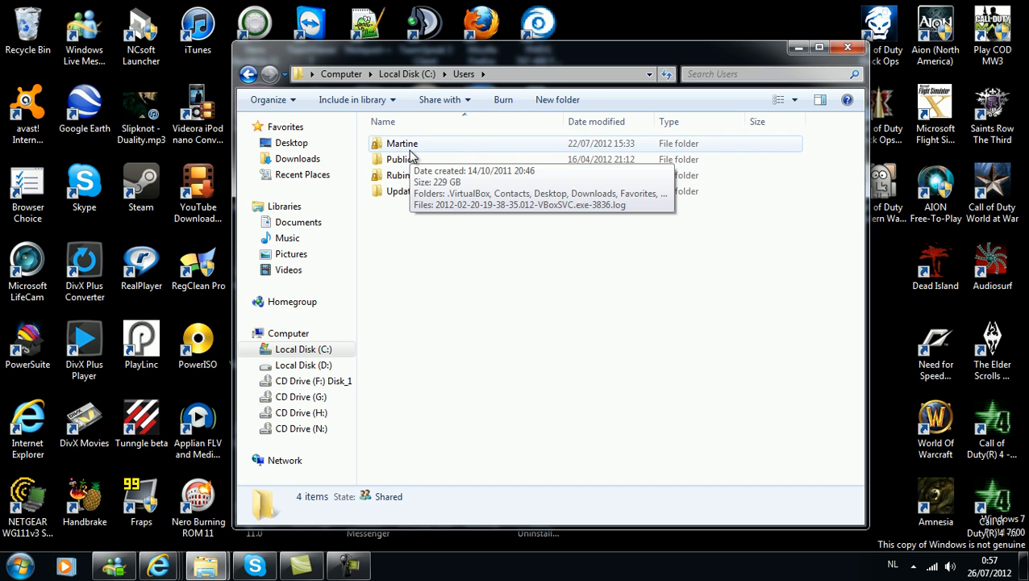
pyautogui.moveTo(426, 232)
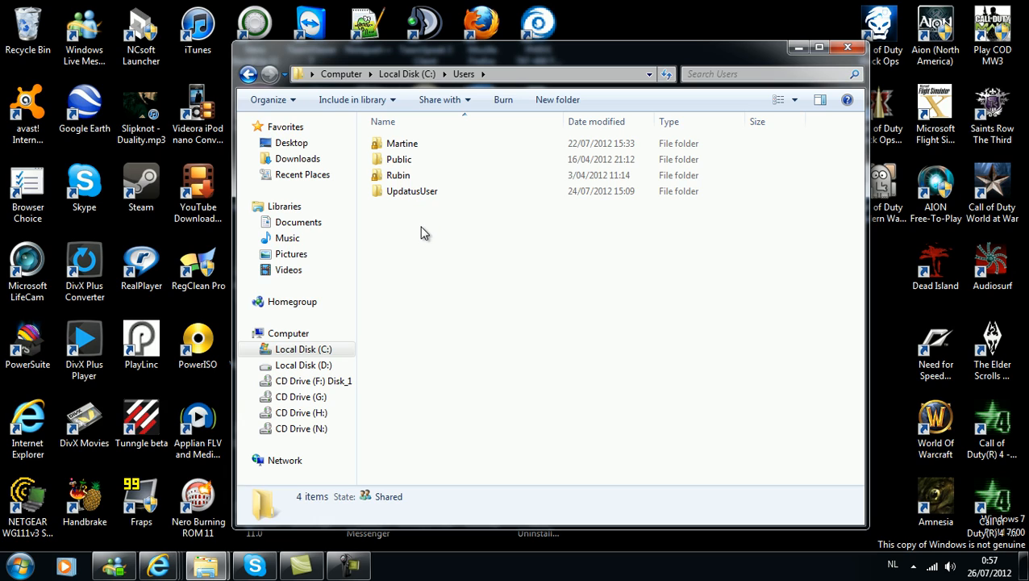
pyautogui.moveTo(433, 261)
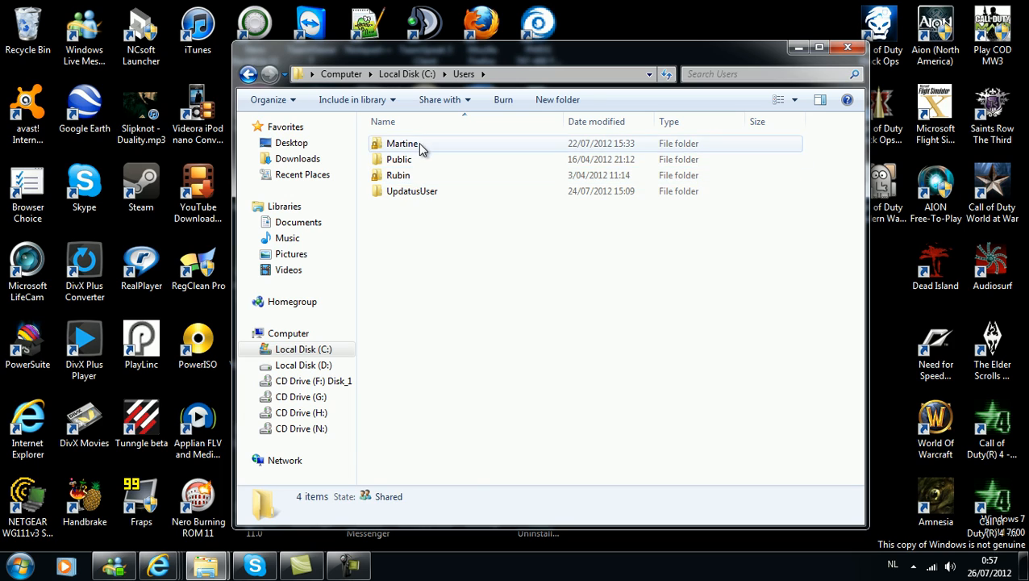
# - Enter the first user's profile folder, listing sixteen items like .VirtualBox, Contacts and Desktop
pyautogui.doubleClick(403, 142)
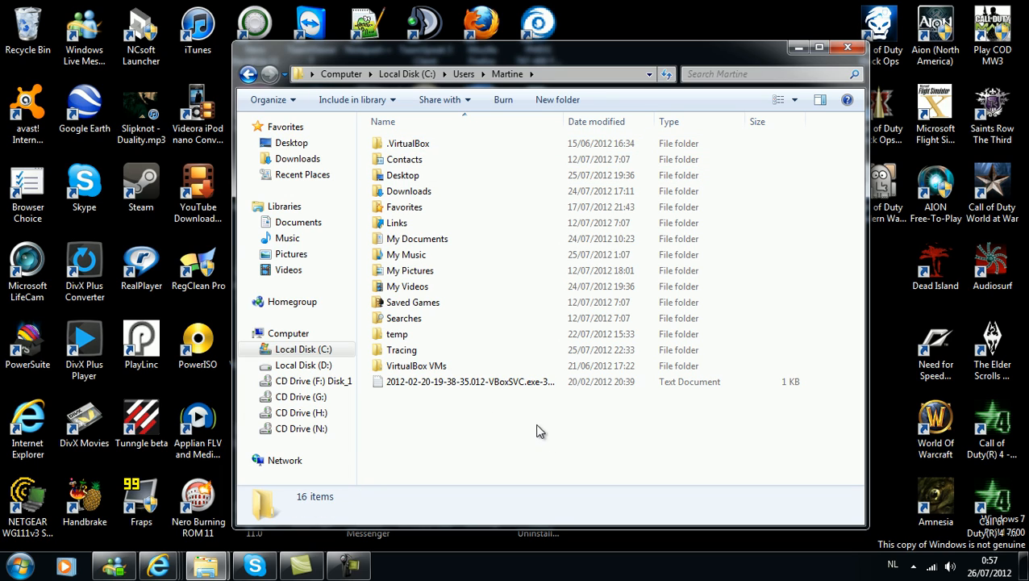
pyautogui.moveTo(543, 487)
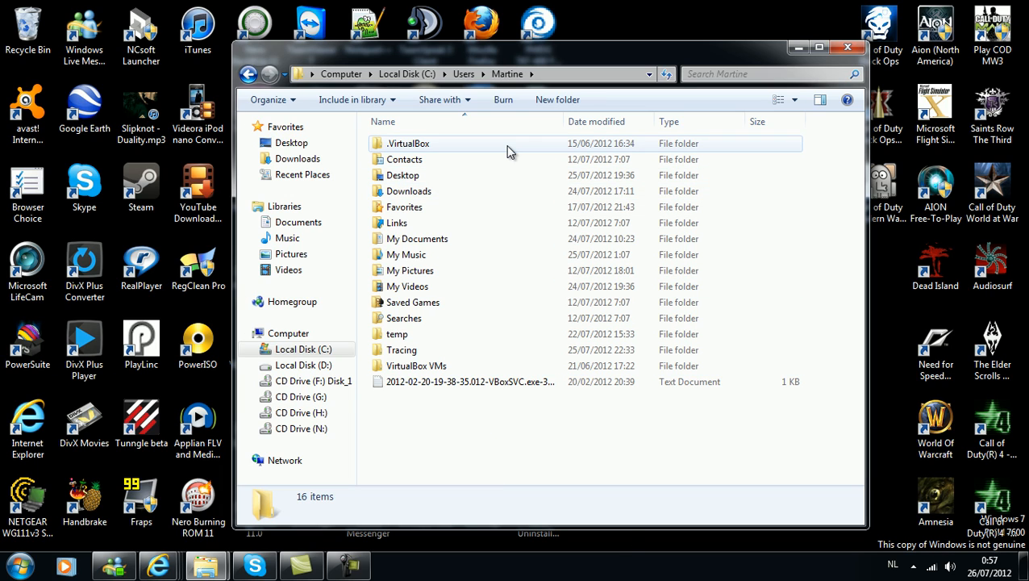
pyautogui.moveTo(474, 334)
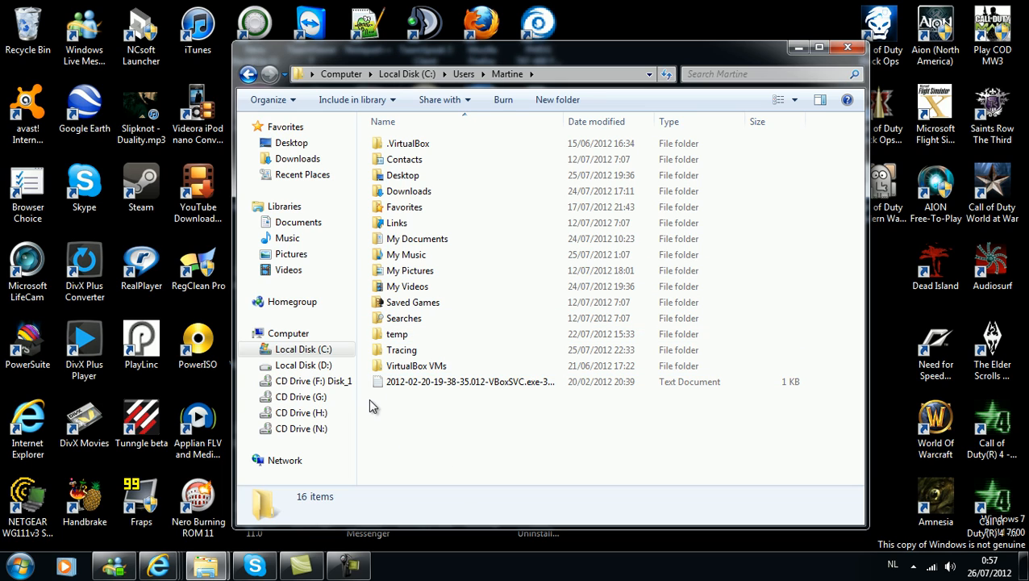
pyautogui.moveTo(367, 413)
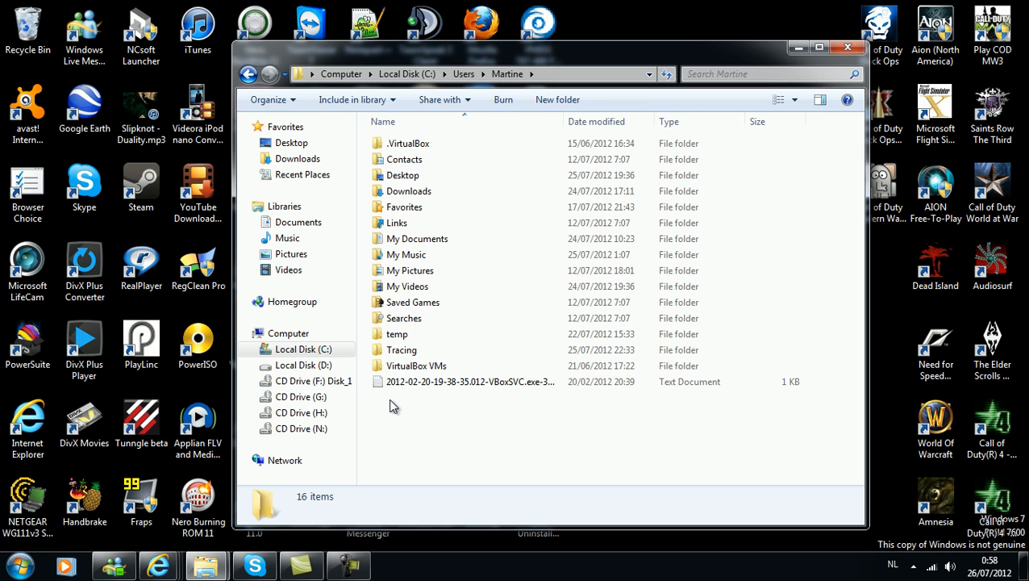
pyautogui.moveTo(416, 407)
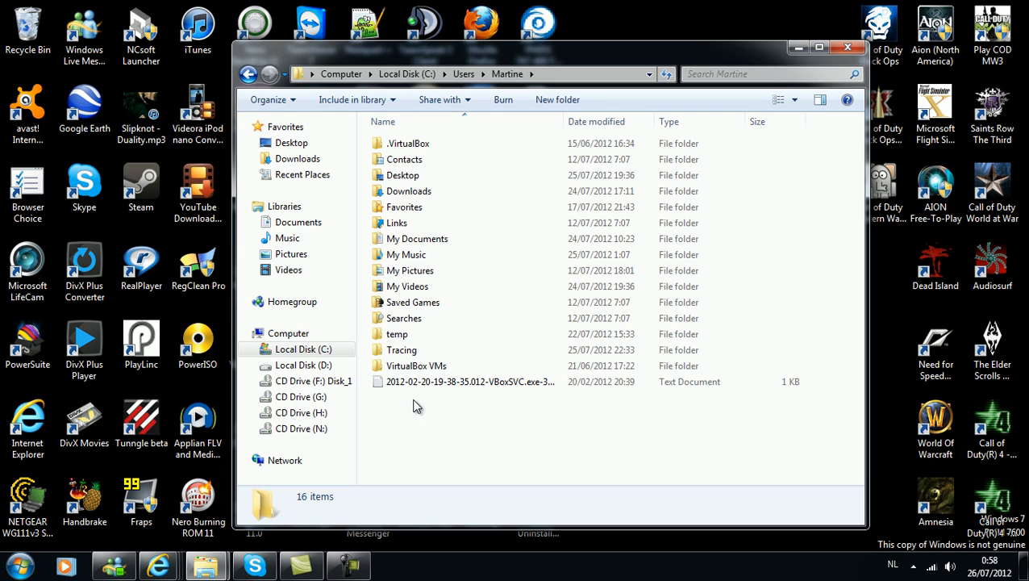
pyautogui.moveTo(539, 455)
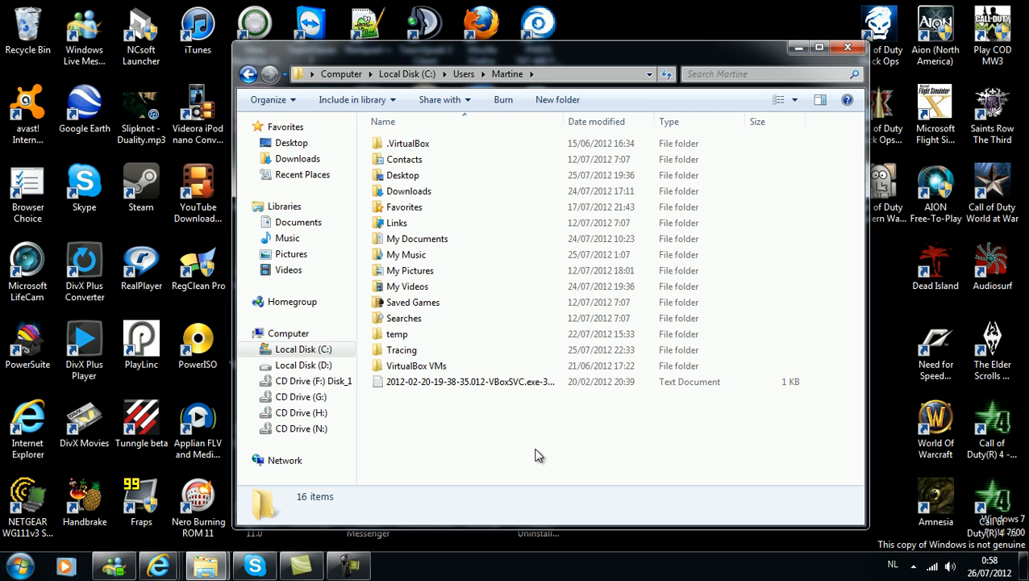
pyautogui.moveTo(487, 468)
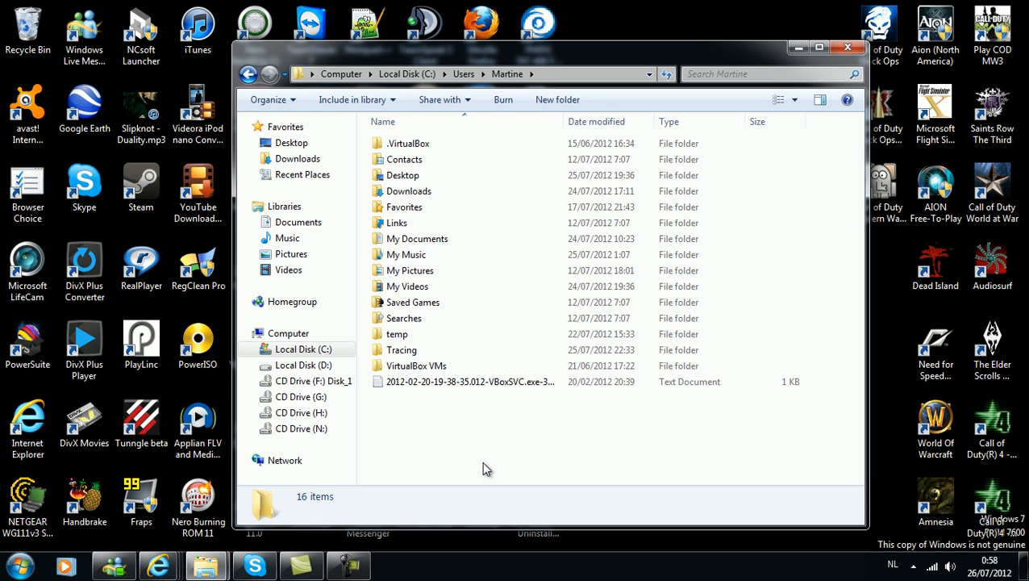
pyautogui.moveTo(516, 438)
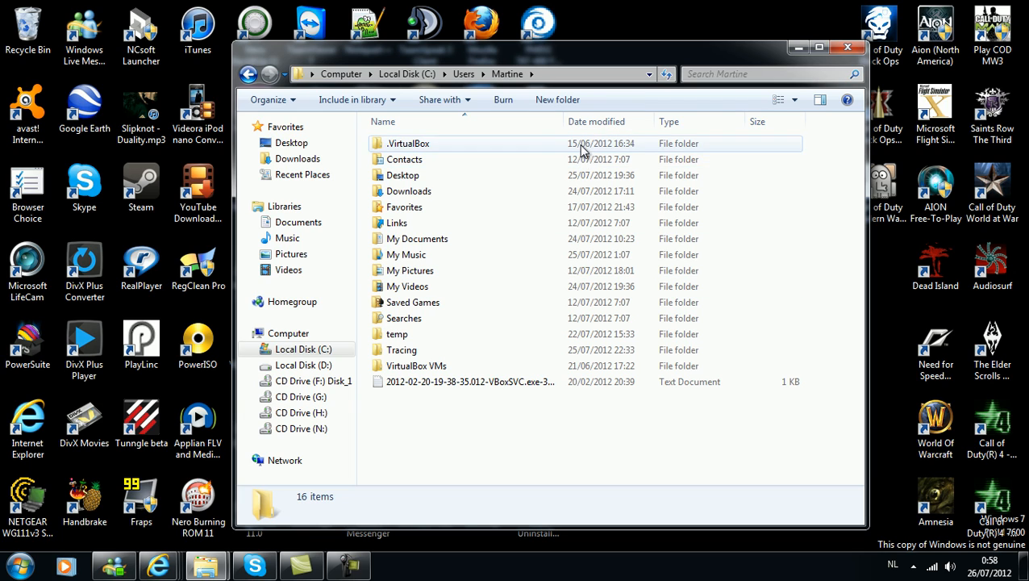
pyautogui.click(600, 435)
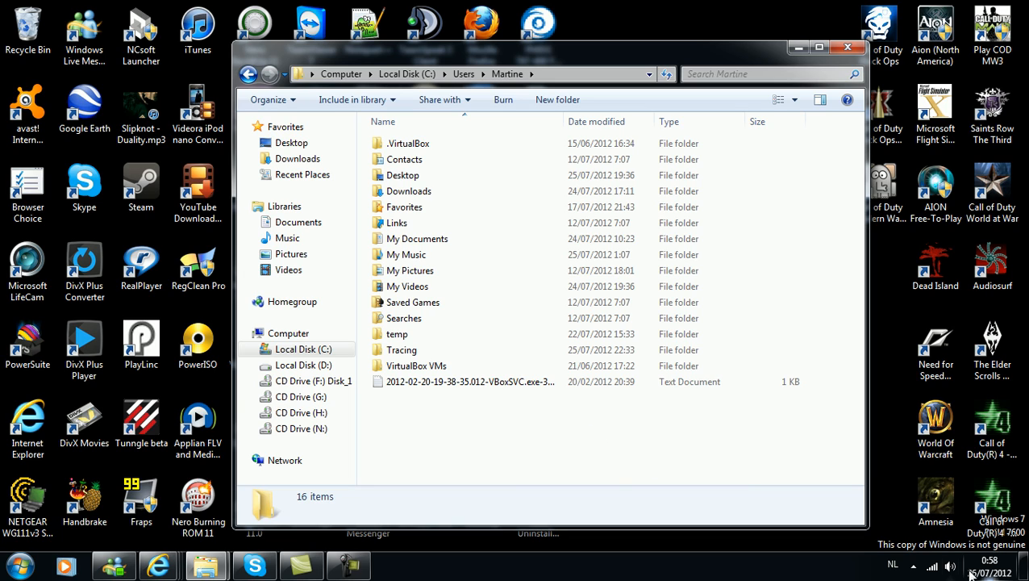
pyautogui.moveTo(620, 481)
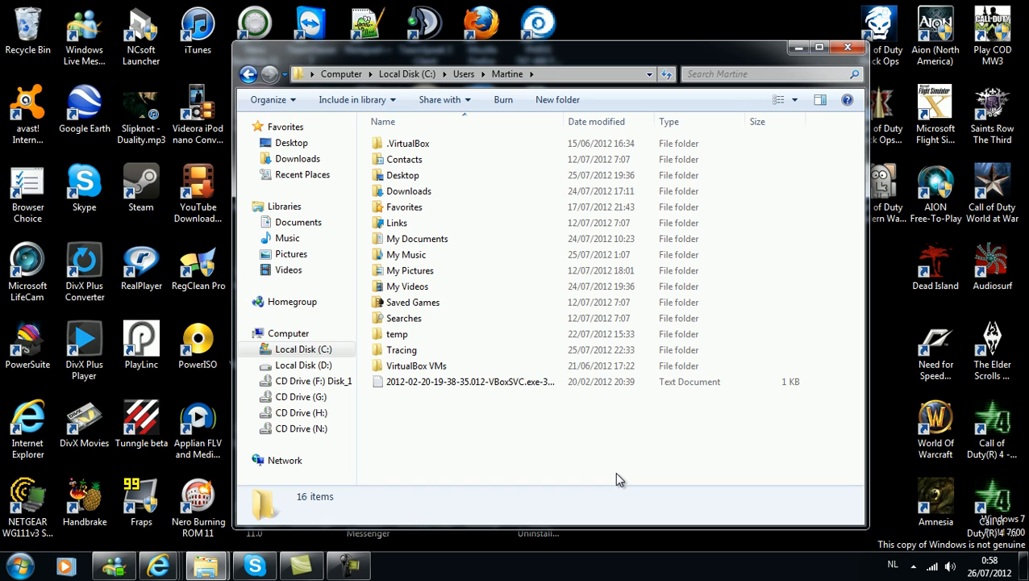
pyautogui.moveTo(594, 421)
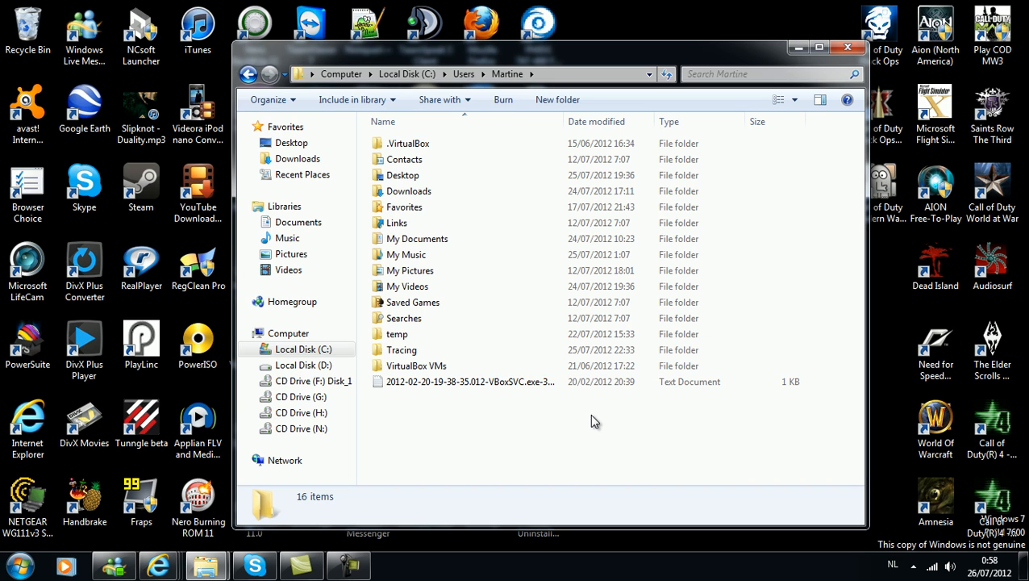
pyautogui.moveTo(586, 427)
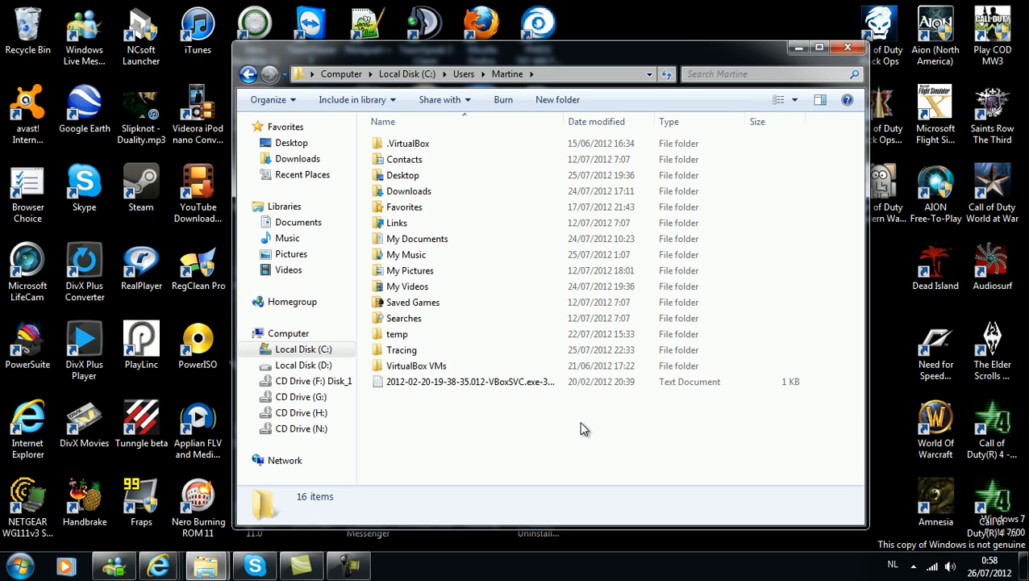
pyautogui.moveTo(580, 429)
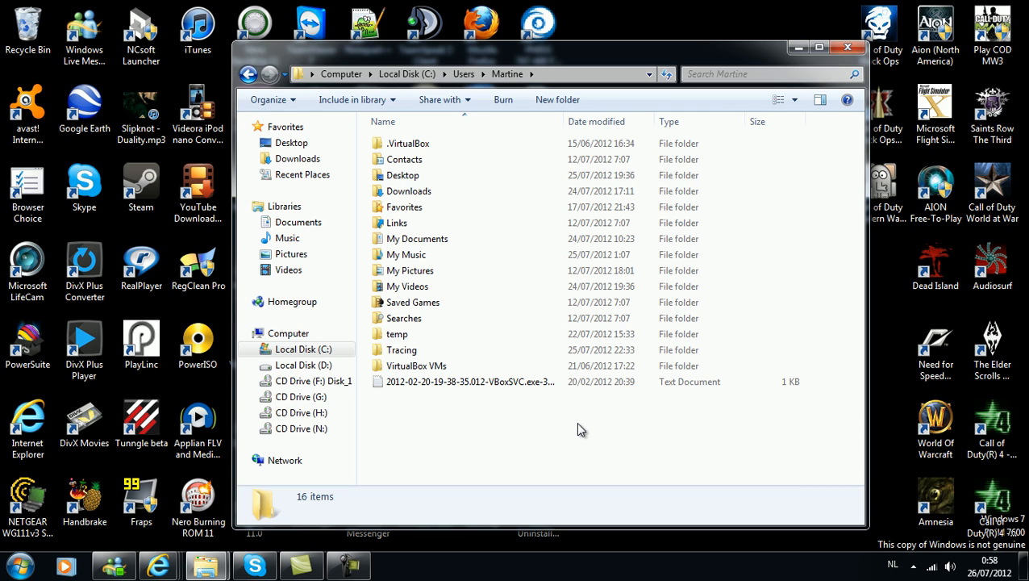
pyautogui.moveTo(603, 496)
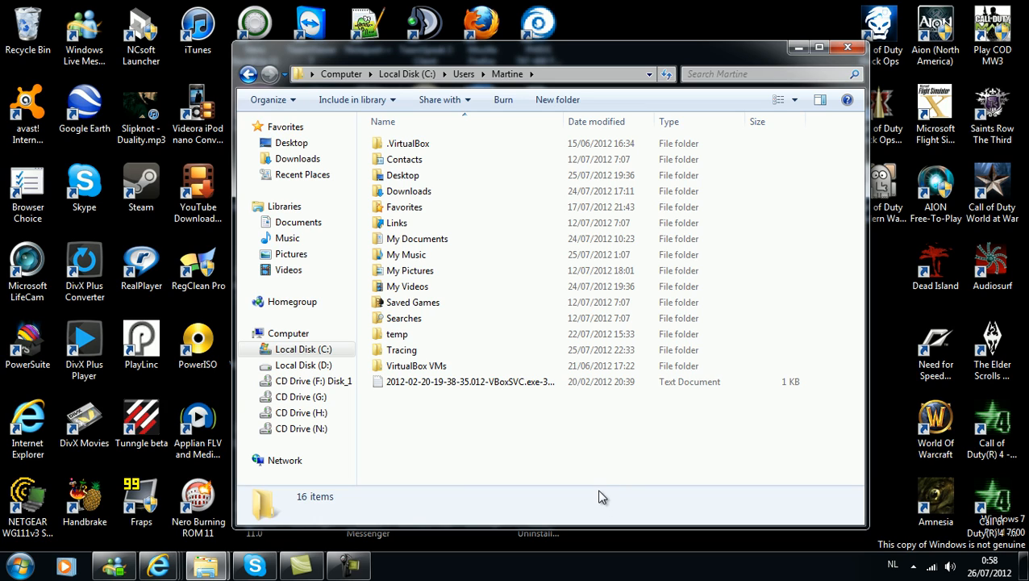
pyautogui.moveTo(494, 413)
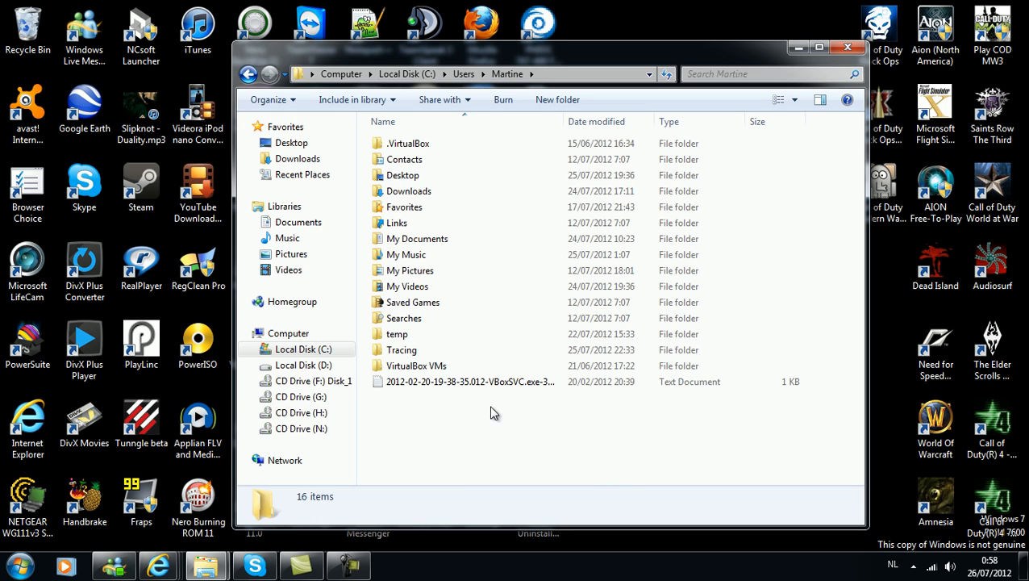
pyautogui.moveTo(581, 408)
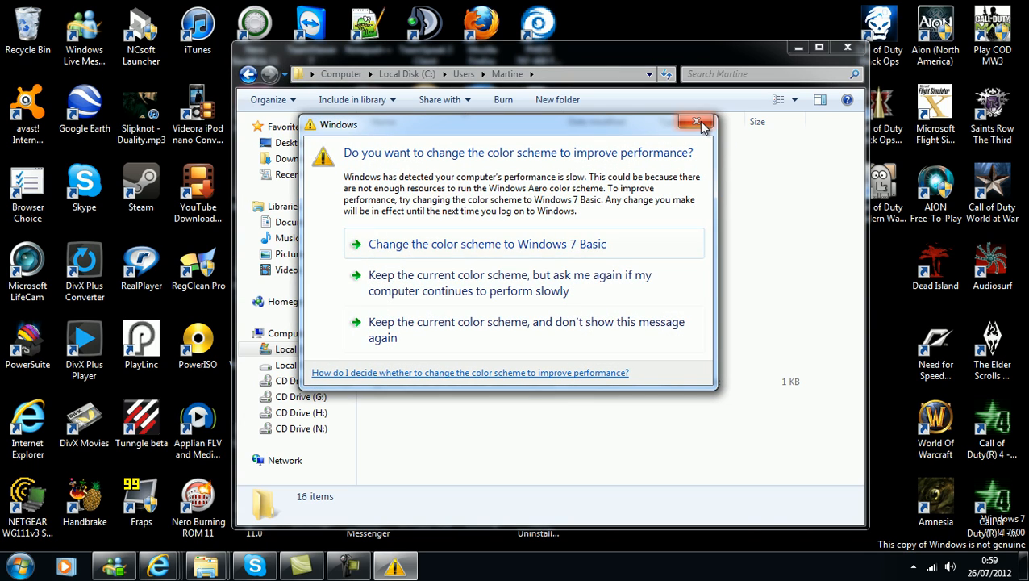
pyautogui.click(697, 123)
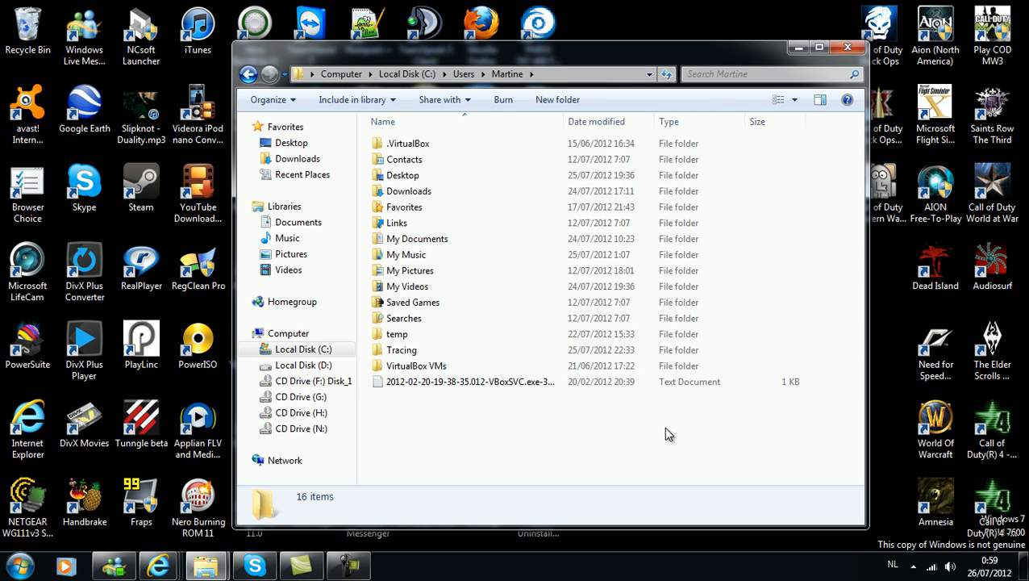
pyautogui.click(471, 381)
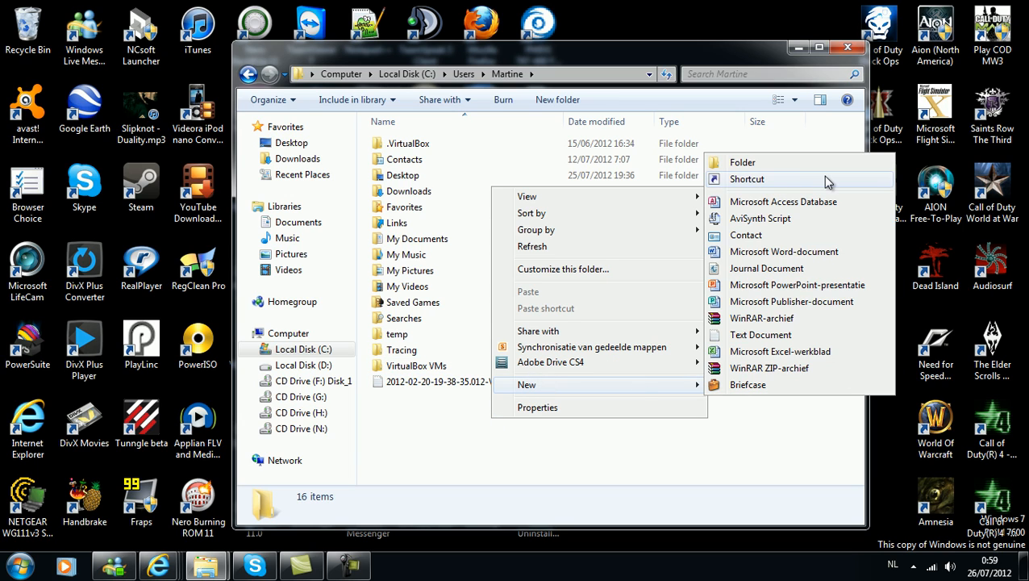
pyautogui.moveTo(805, 334)
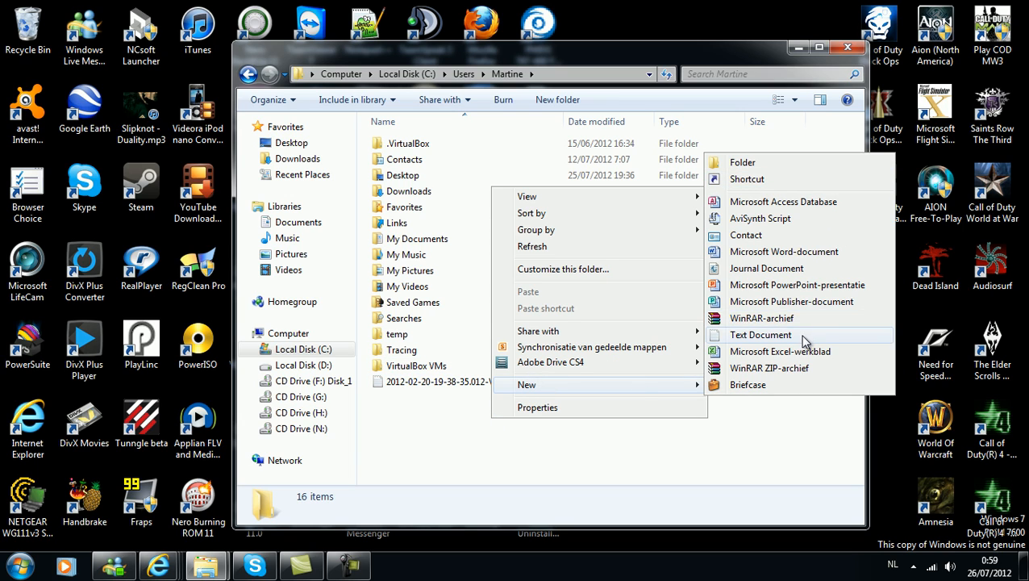
pyautogui.click(761, 334)
pyautogui.write('VIRUS.EXE')
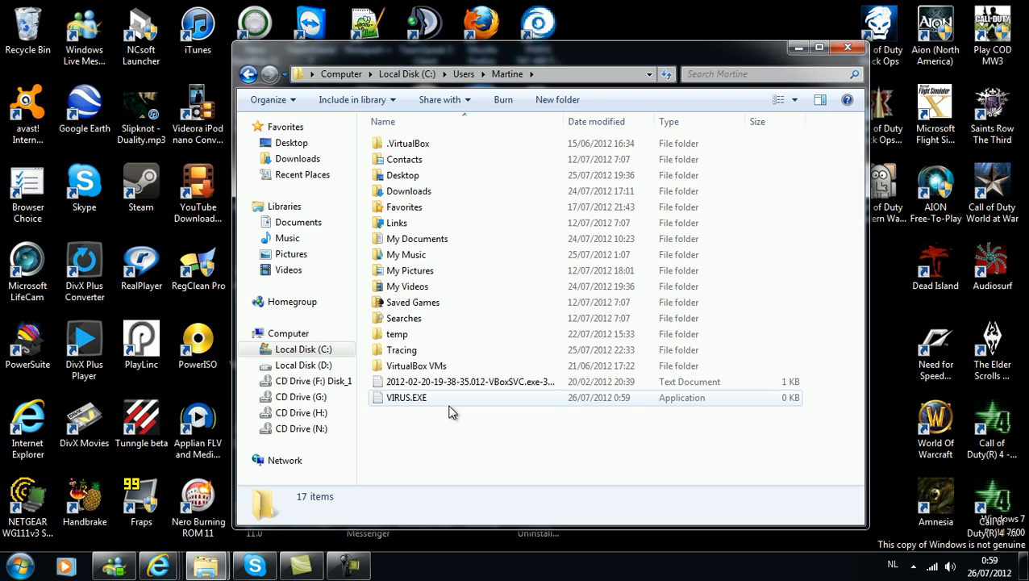
pyautogui.moveTo(406, 397)
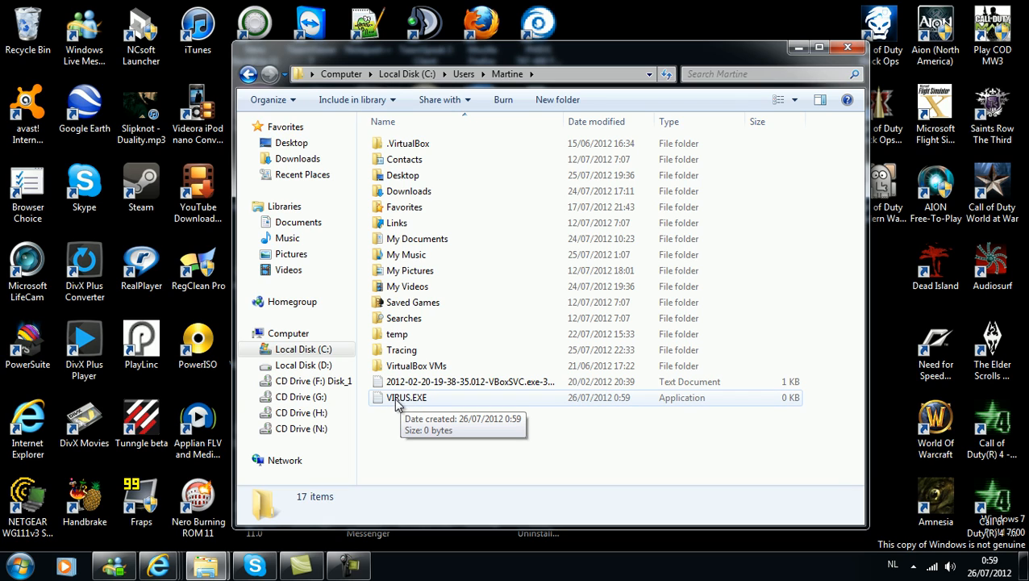
pyautogui.moveTo(691, 410)
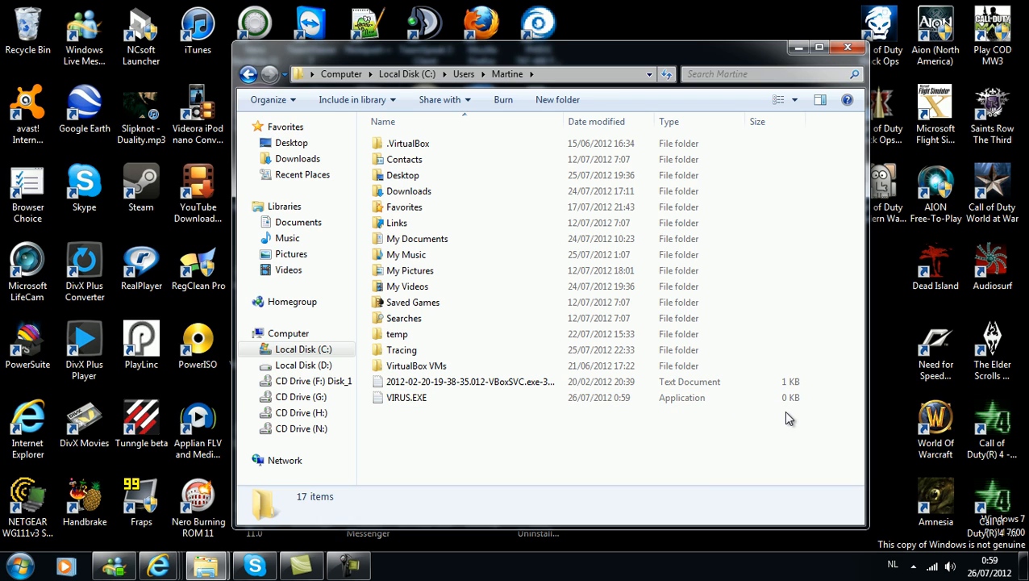
pyautogui.click(406, 397)
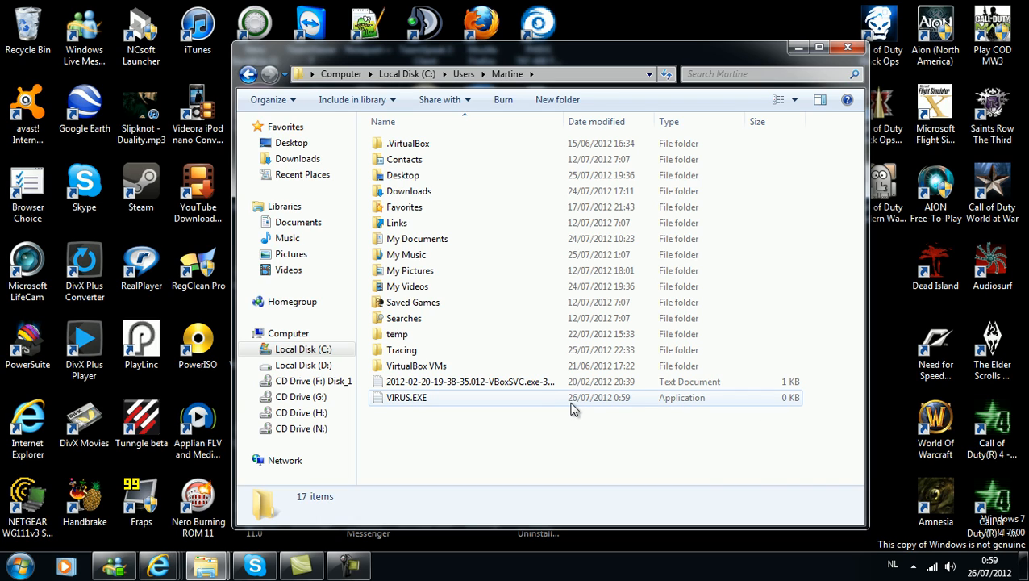
pyautogui.moveTo(588, 401)
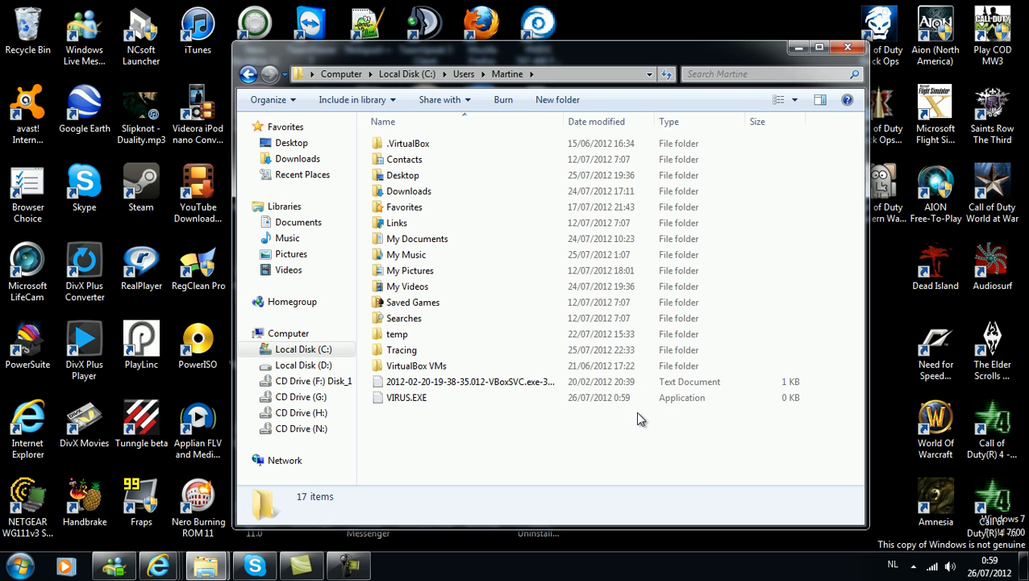
pyautogui.click(406, 396)
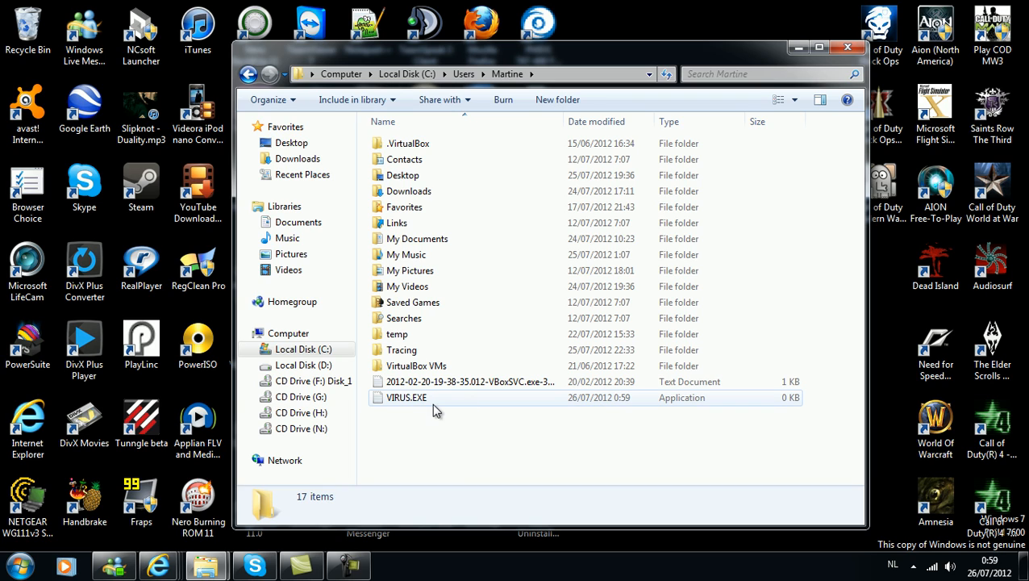
pyautogui.moveTo(418, 404)
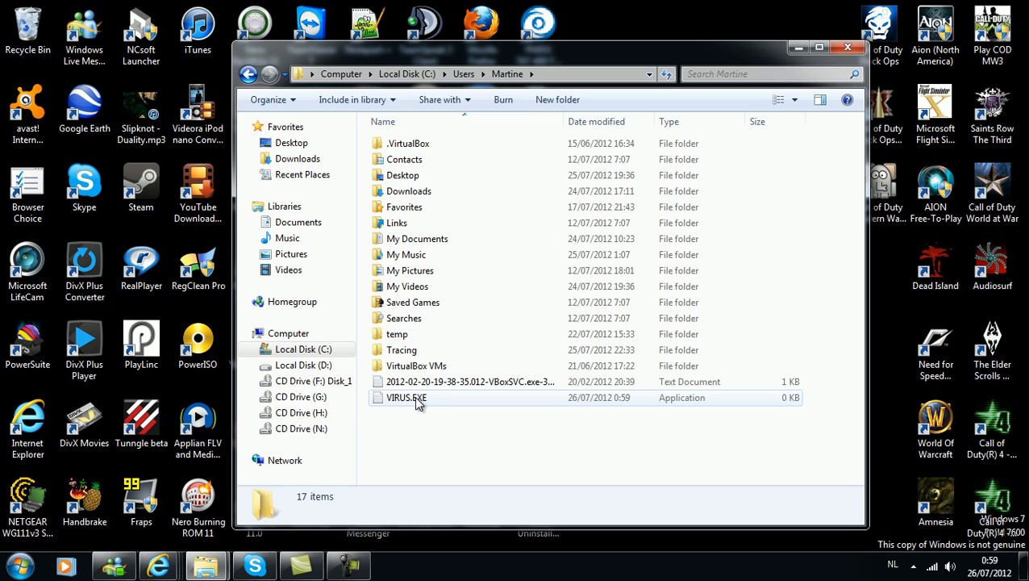
# - Shift+Delete VIRUS.EXE, confirm permanent deletion, and dismiss the colour-scheme prompt
pyautogui.click(405, 397)
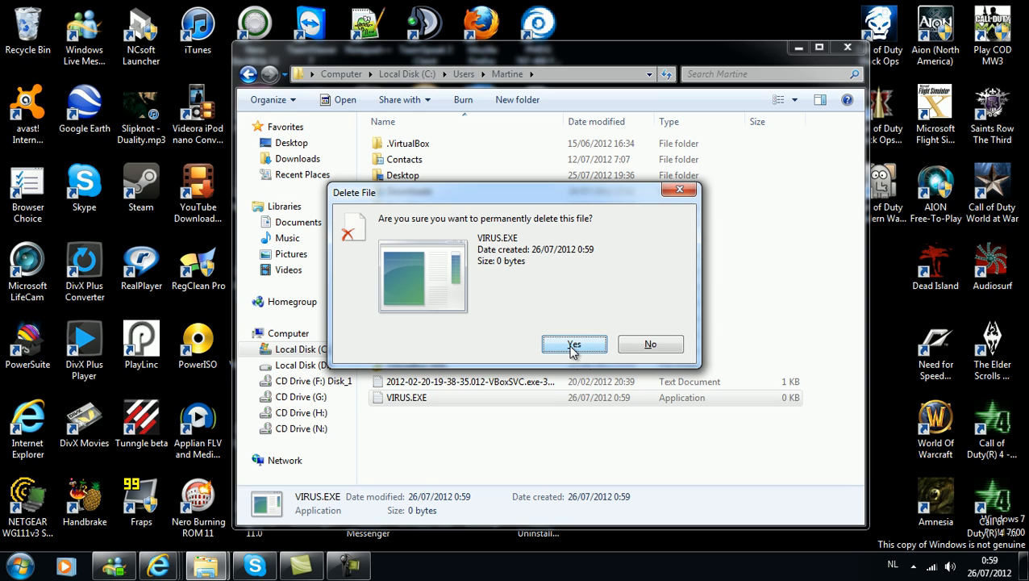
pyautogui.click(574, 344)
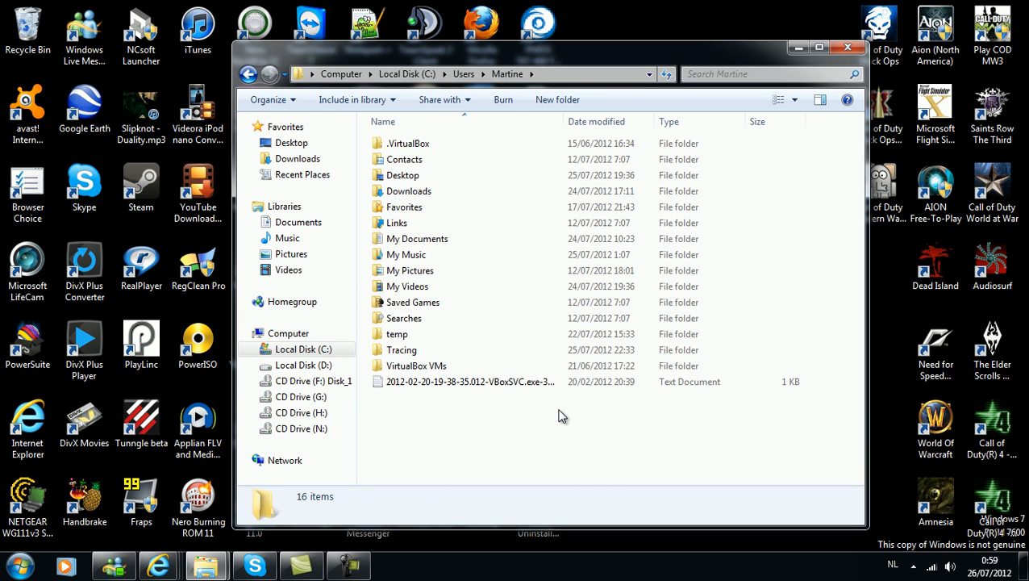
pyautogui.moveTo(519, 422)
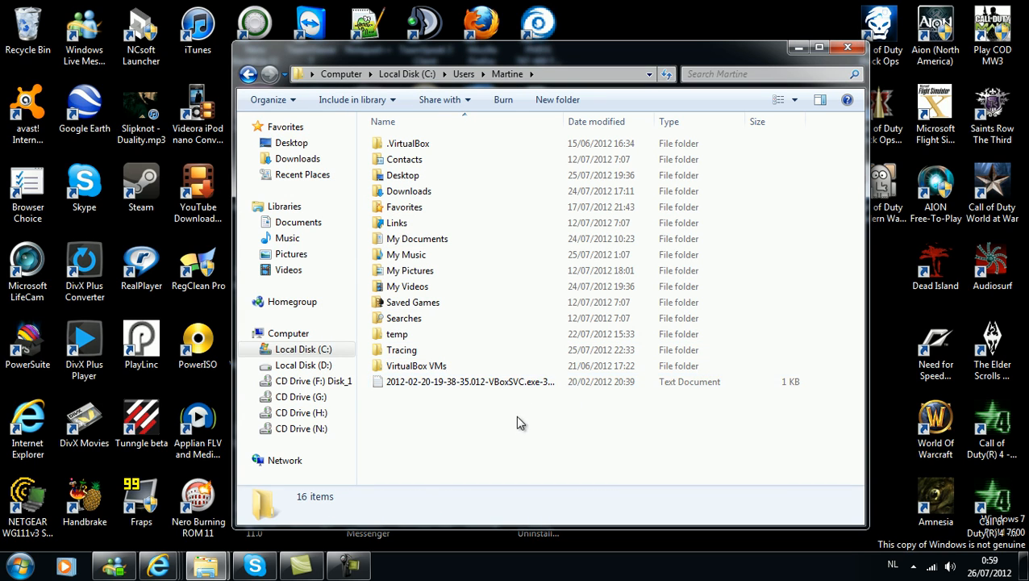
pyautogui.moveTo(523, 429)
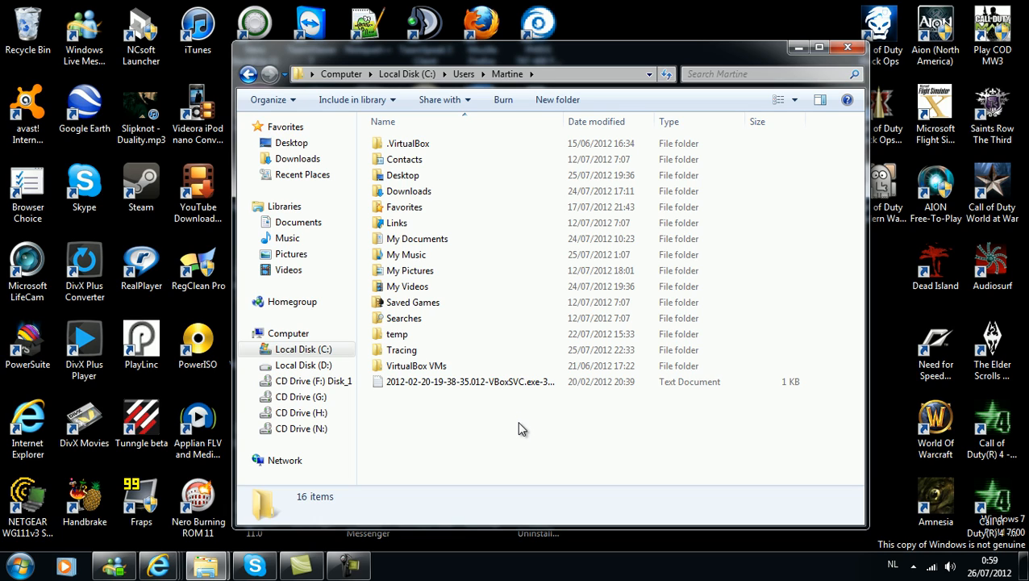
pyautogui.moveTo(540, 441)
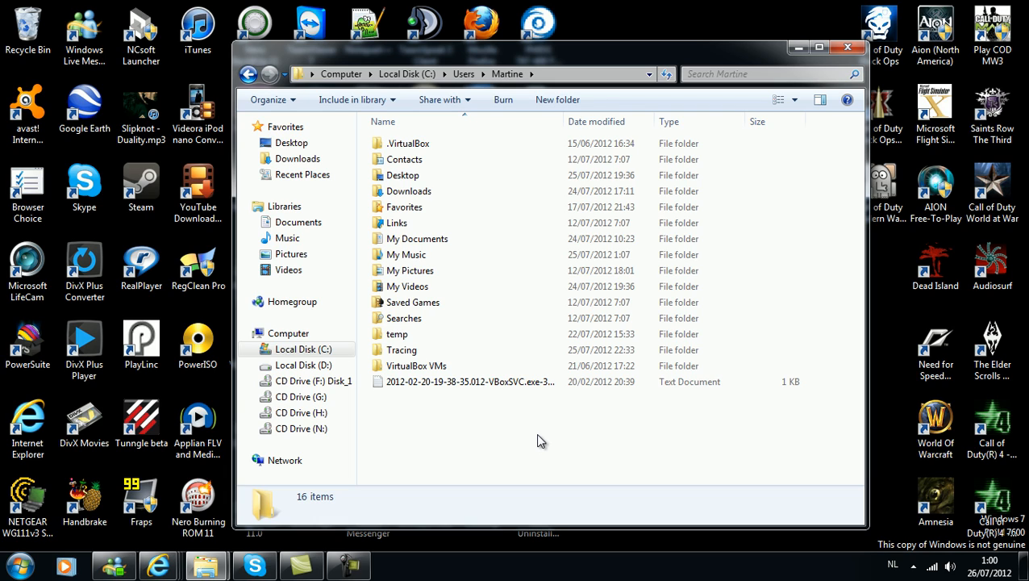
pyautogui.moveTo(426, 500)
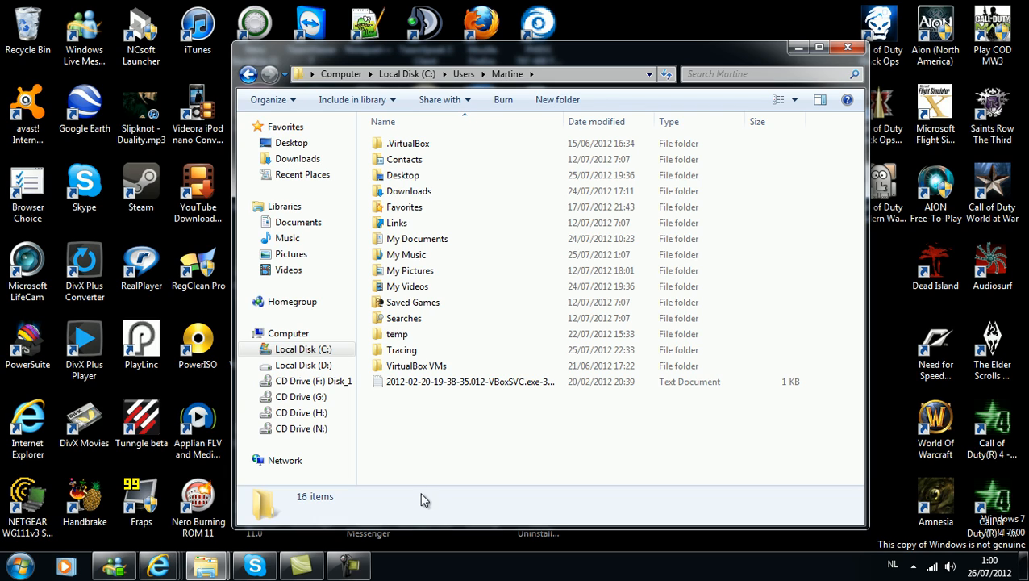
pyautogui.moveTo(455, 498)
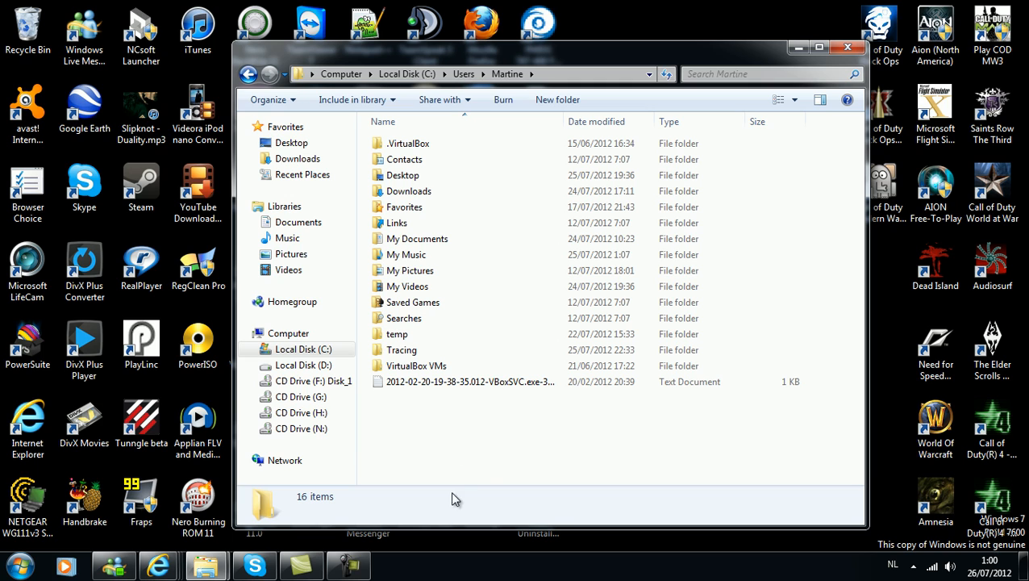
pyautogui.moveTo(492, 465)
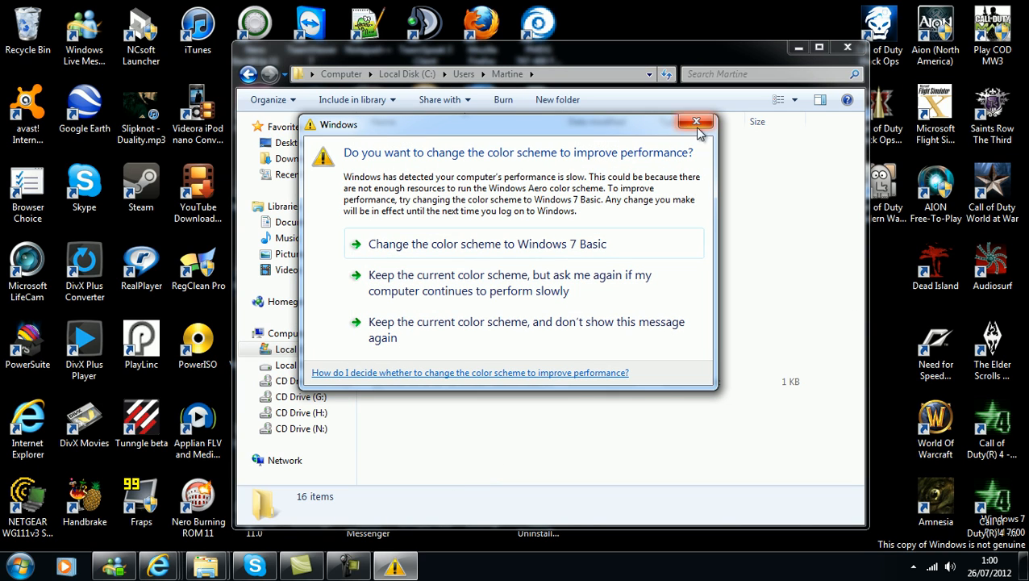
pyautogui.click(695, 122)
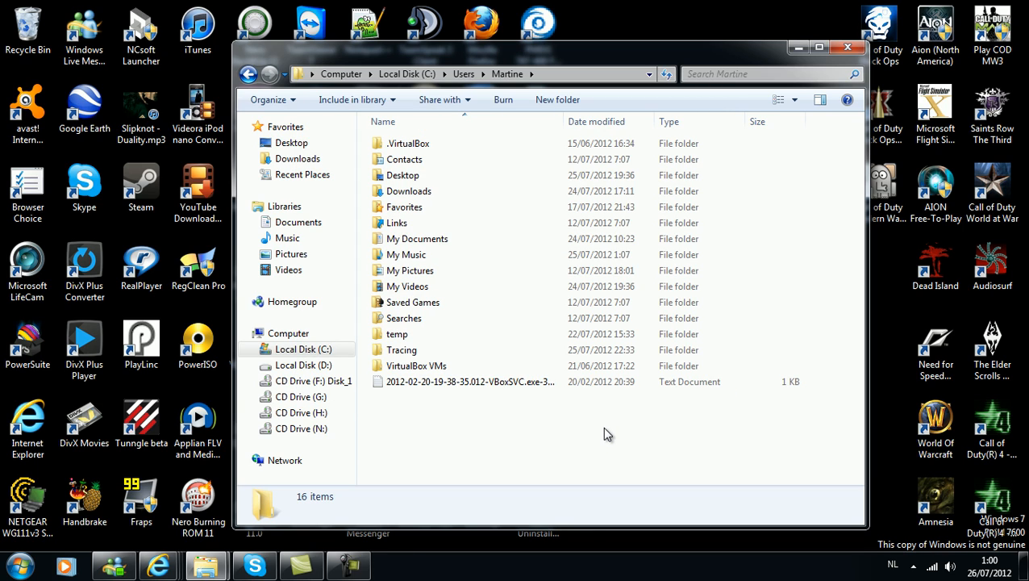
pyautogui.moveTo(588, 431)
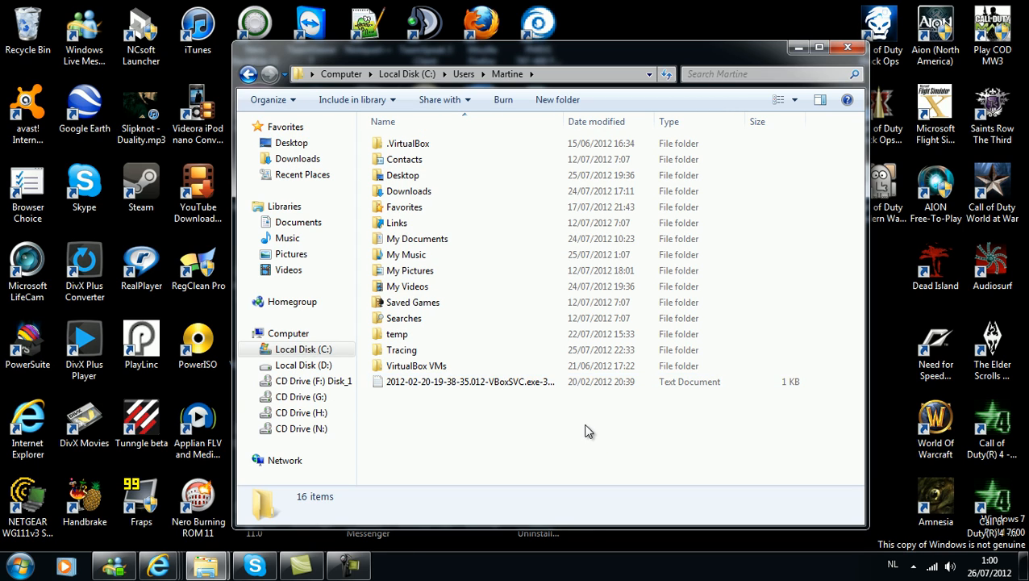
pyautogui.moveTo(475, 421)
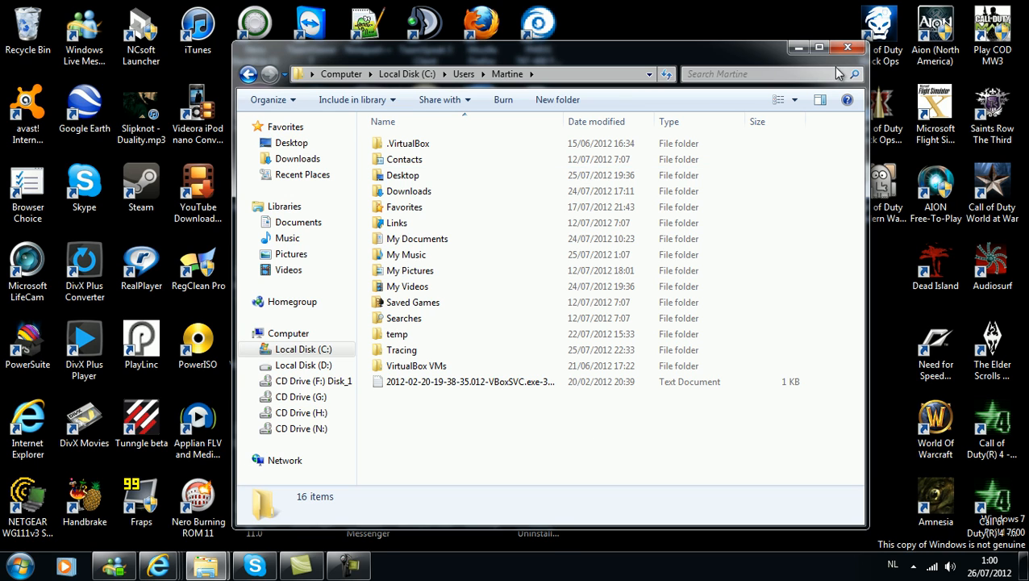
# - Close the profile folder window, then select QuickTime Player, Audacity, DXTBmp and ps.bmp desktop icons
pyautogui.click(820, 47)
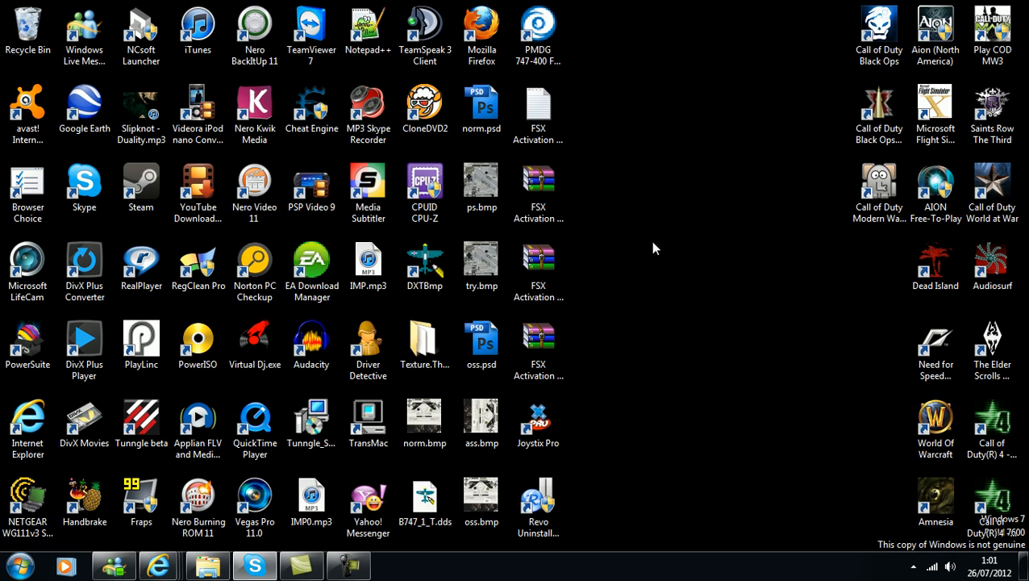
pyautogui.moveTo(662, 213)
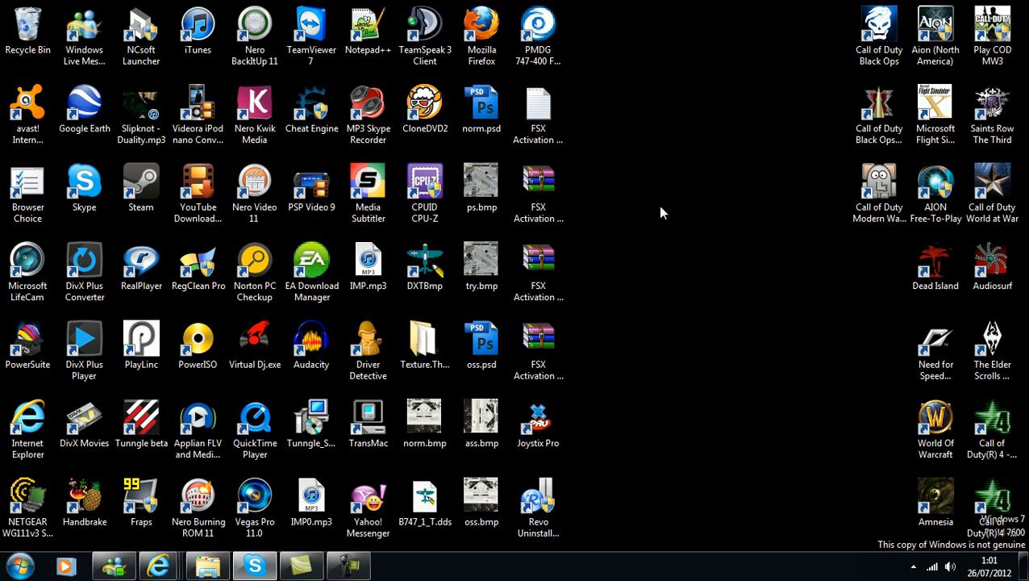
pyautogui.moveTo(668, 124)
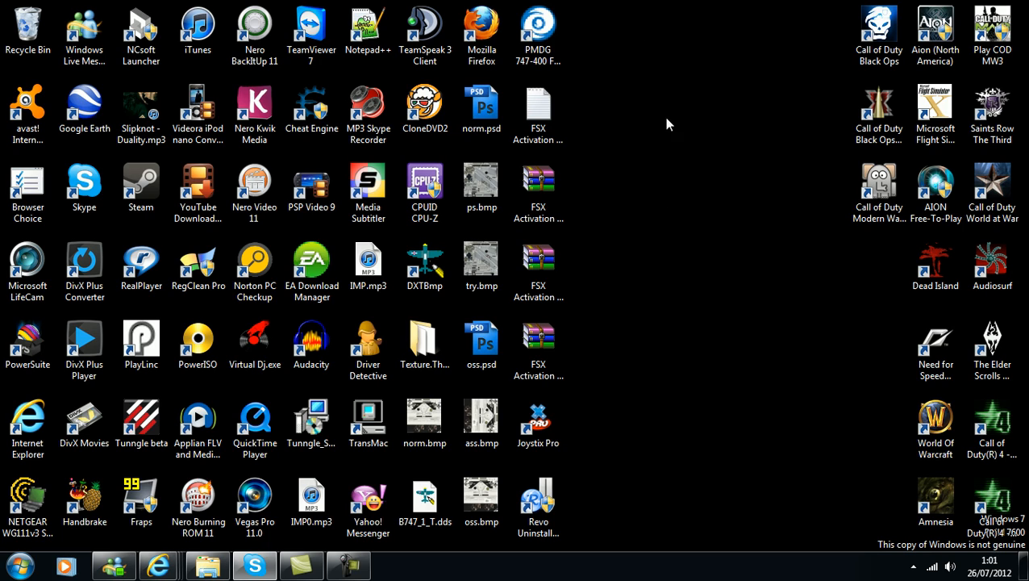
pyautogui.click(255, 420)
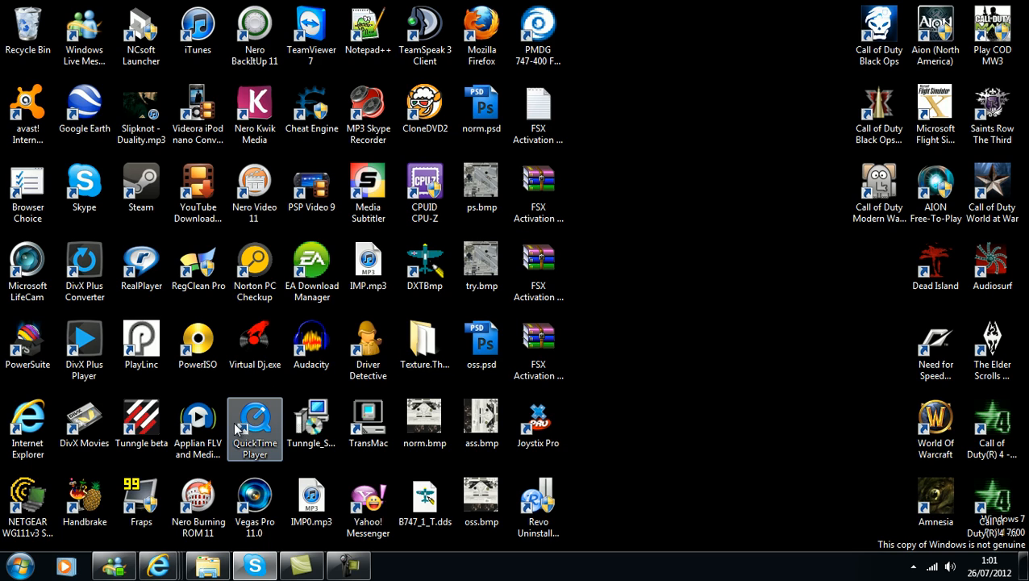
pyautogui.moveTo(276, 379)
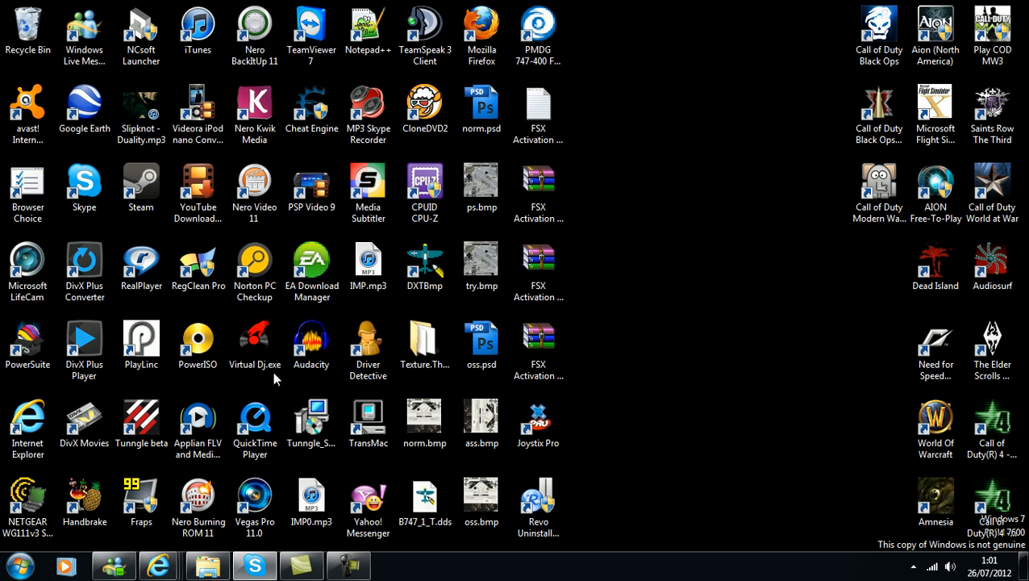
pyautogui.click(309, 346)
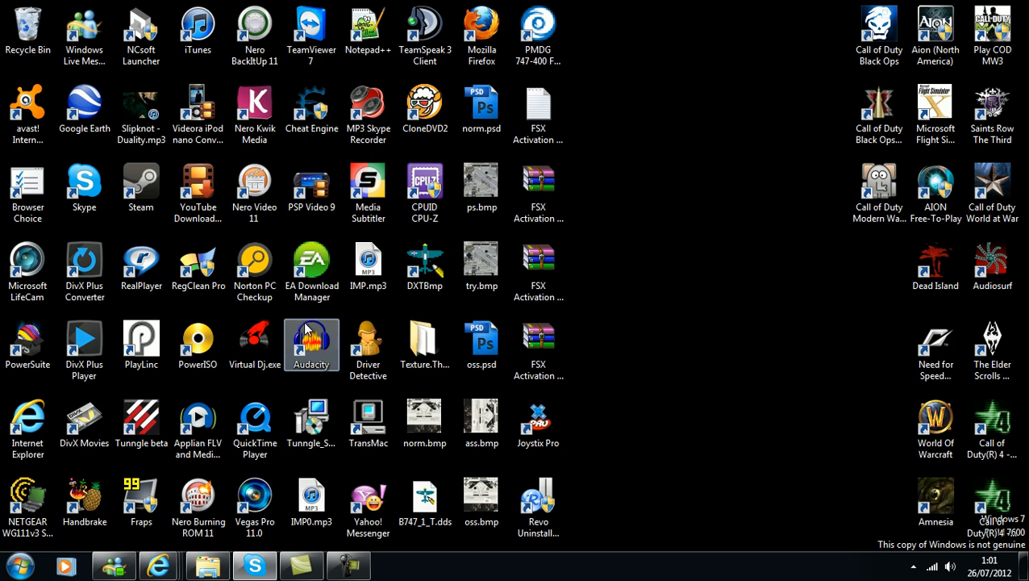
pyautogui.click(426, 264)
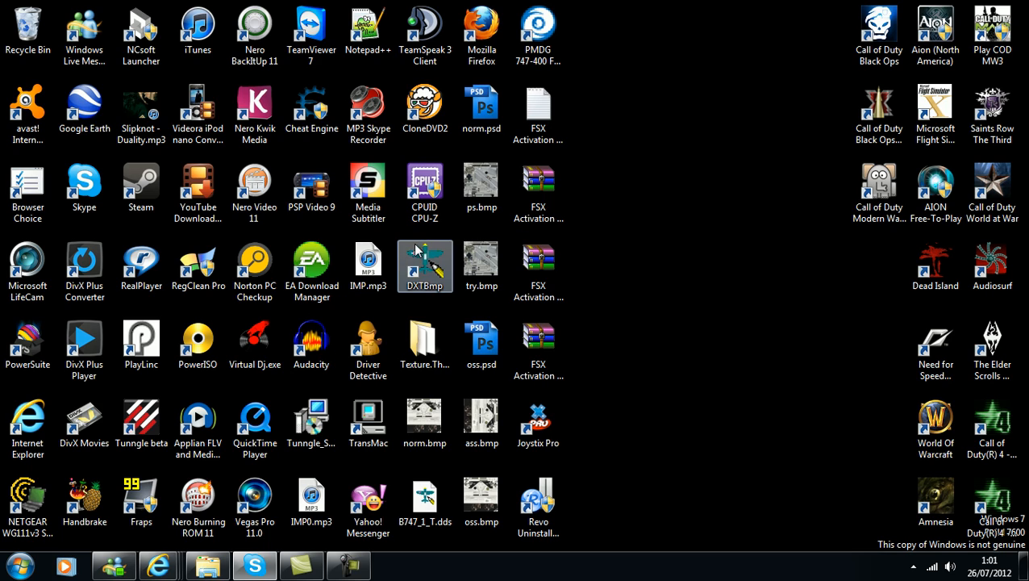
pyautogui.click(480, 187)
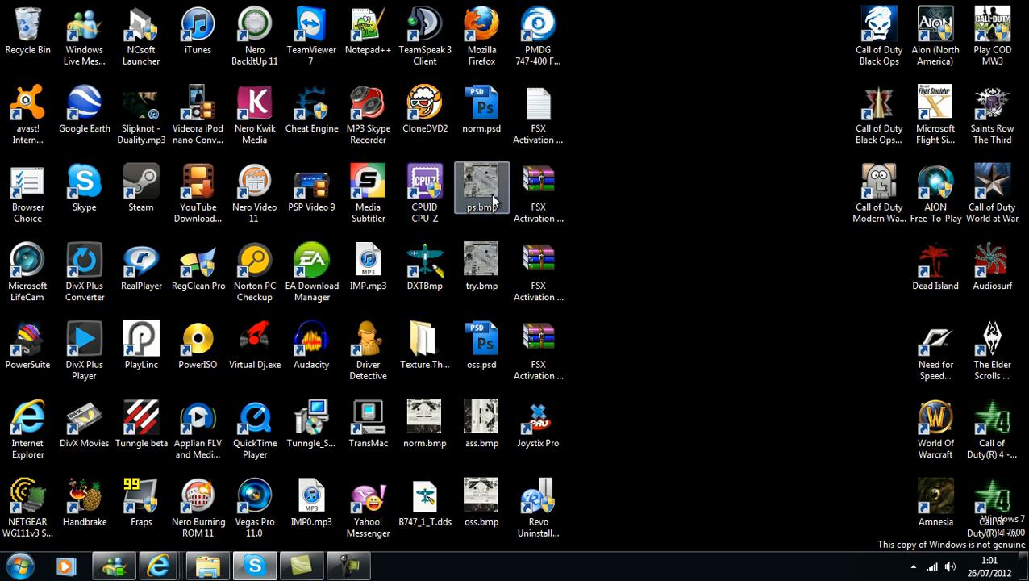
pyautogui.click(426, 258)
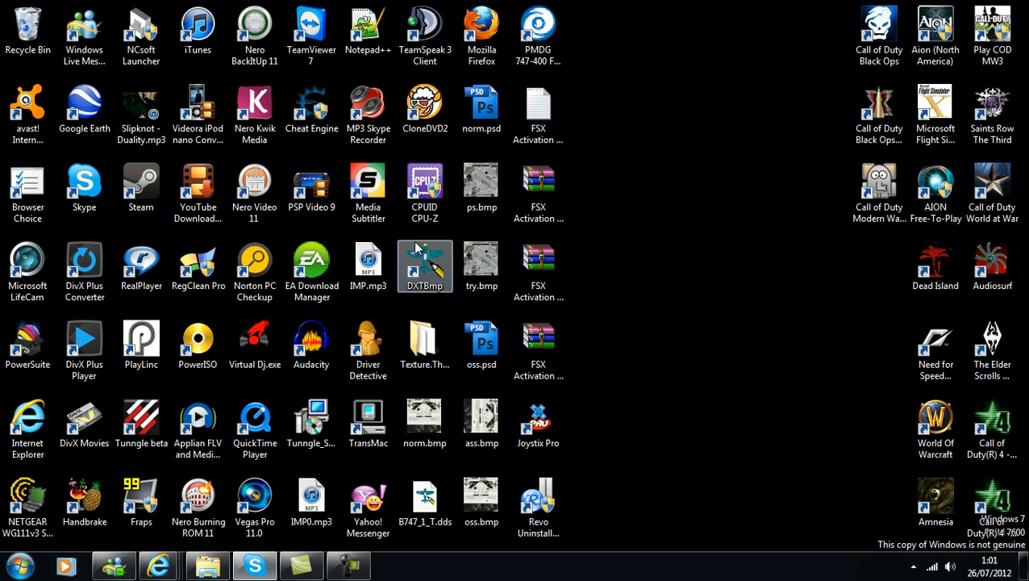